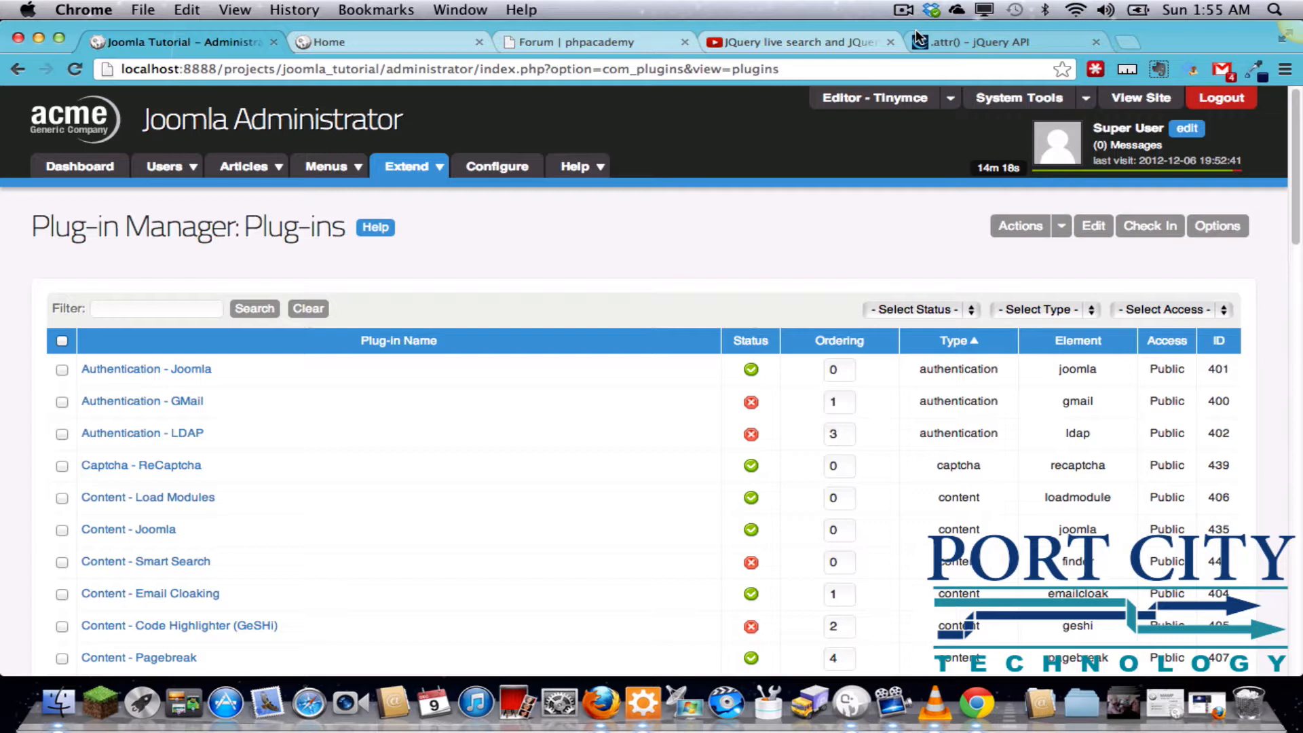
Open RokGallery from the Extend menu and view Slide 1's details panel
left_click(407, 167)
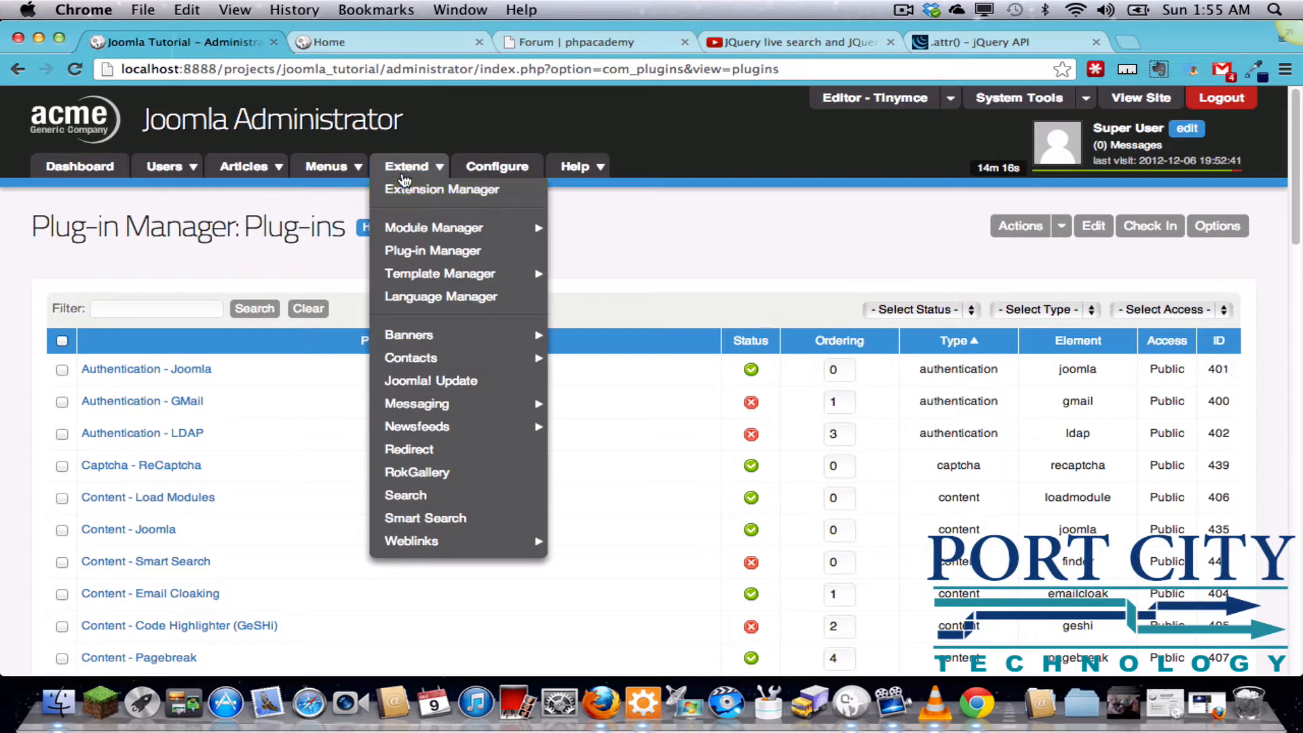
left_click(417, 472)
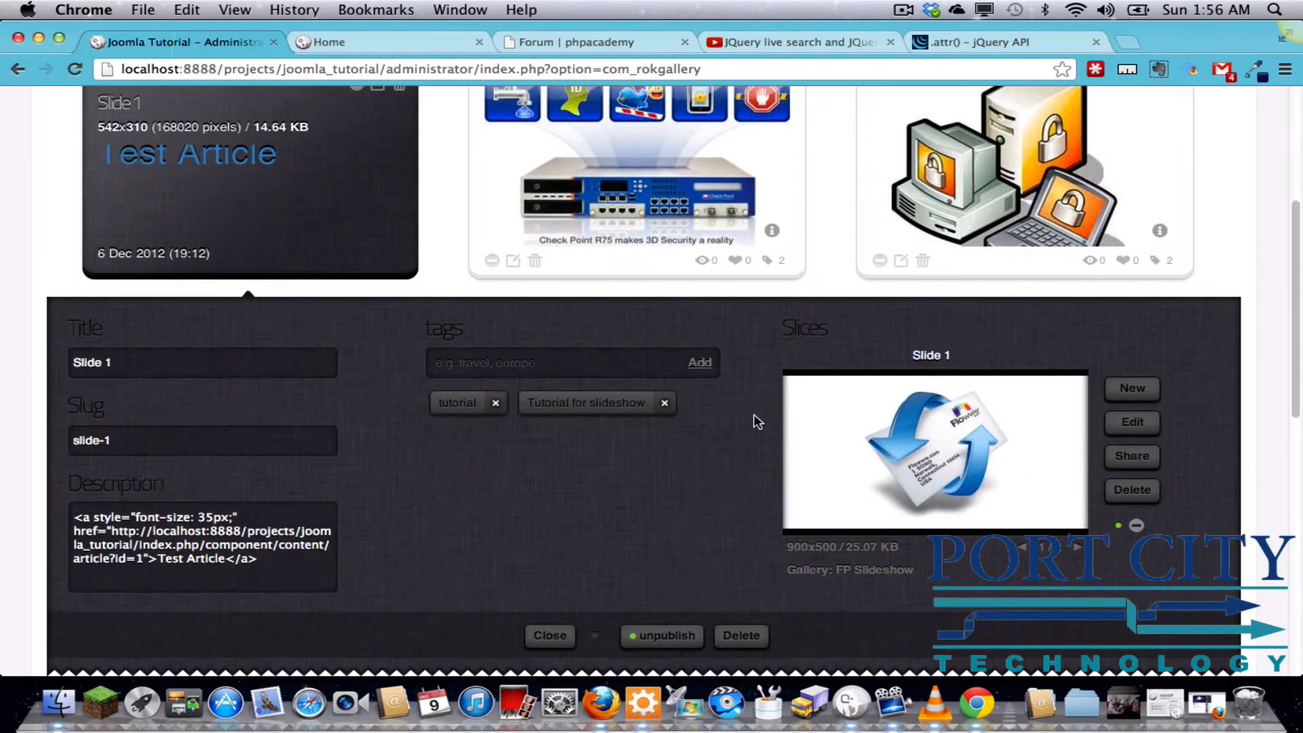
Shift Slide 1's crop area down slightly and add the tag 'Contact'
left_click(1131, 422)
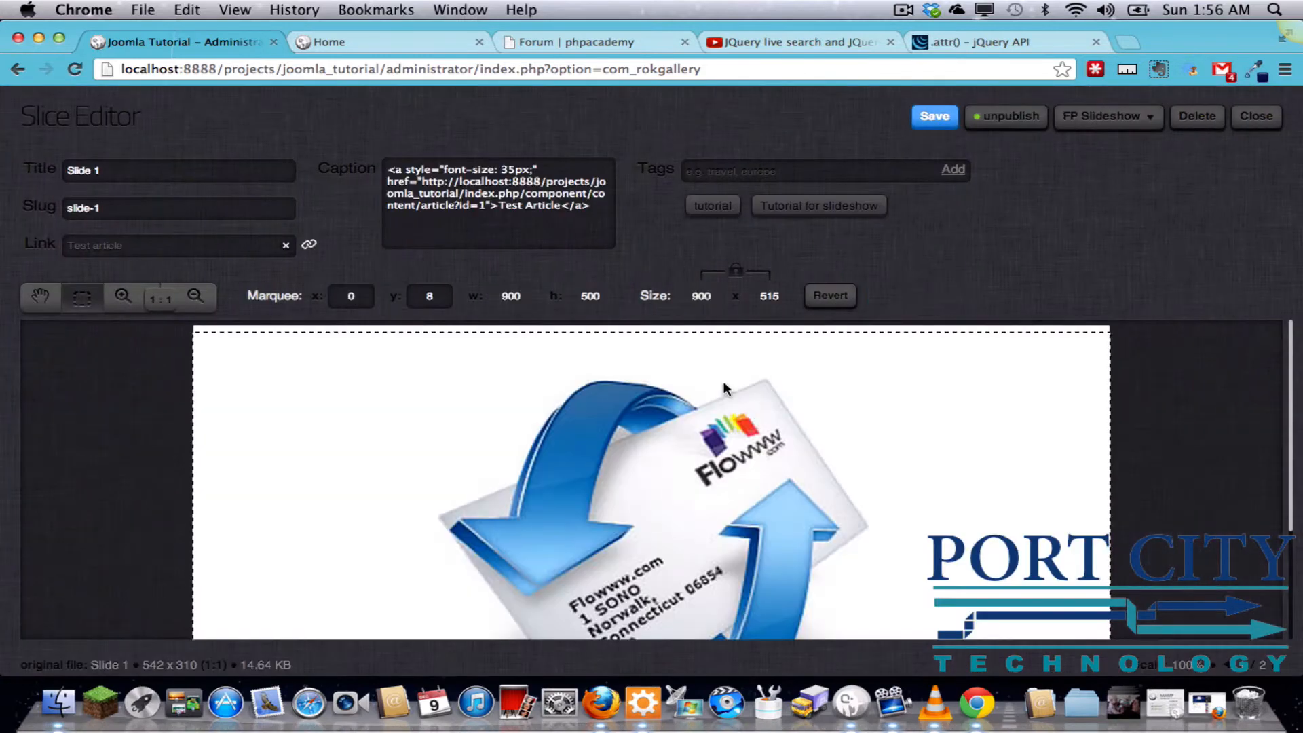
scroll("down", 3)
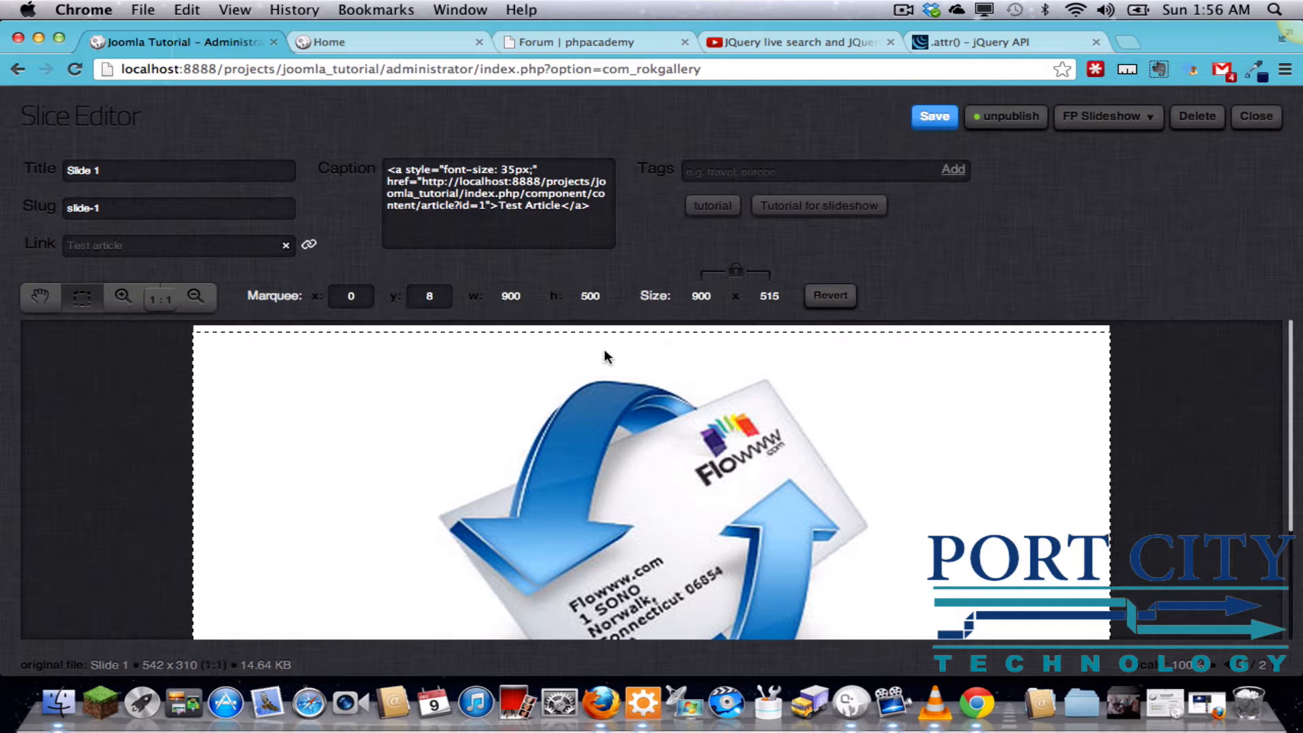
mouse_move(622, 339)
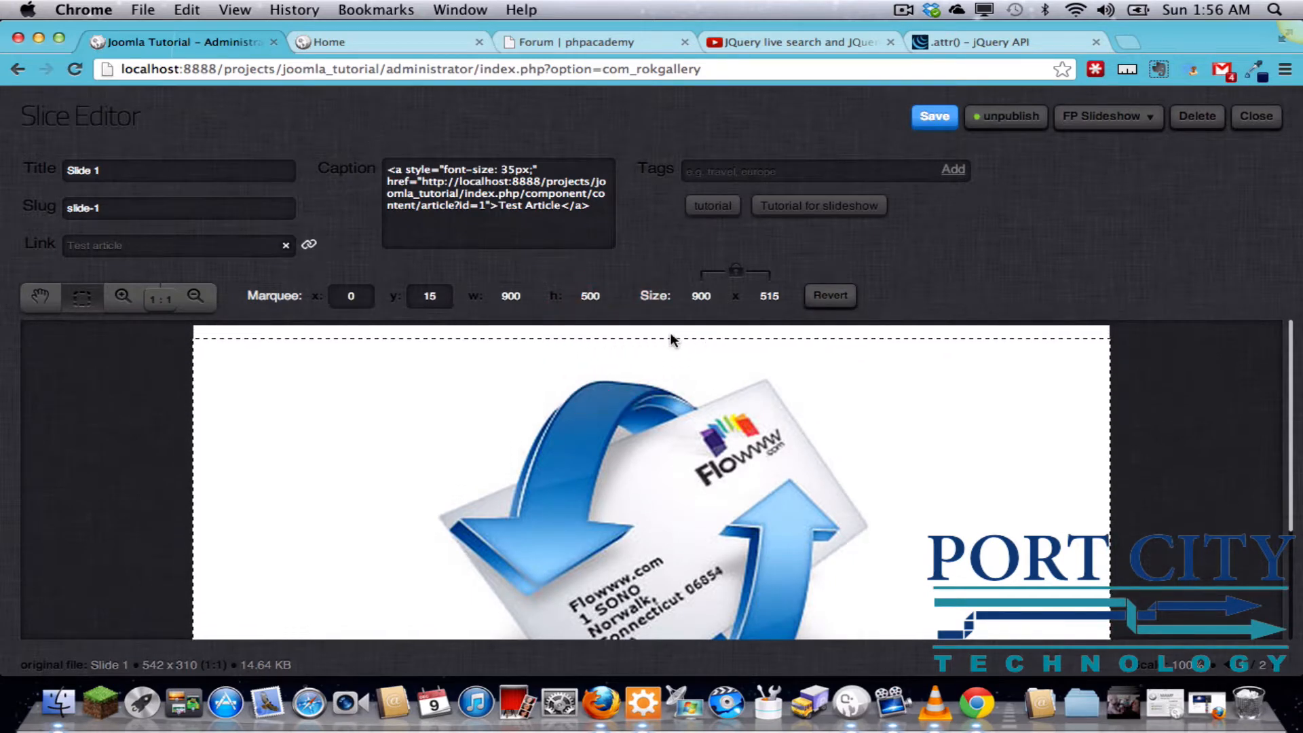
left_click(426, 296)
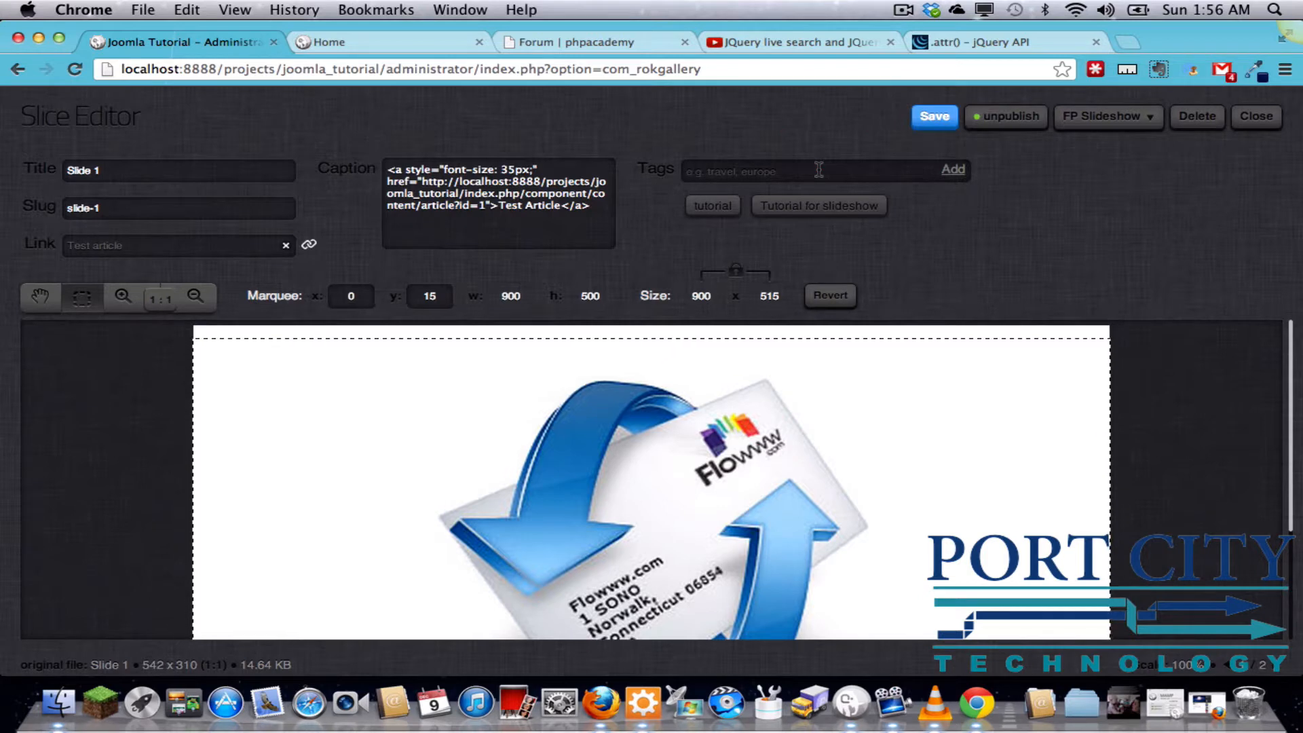
type("Contact")
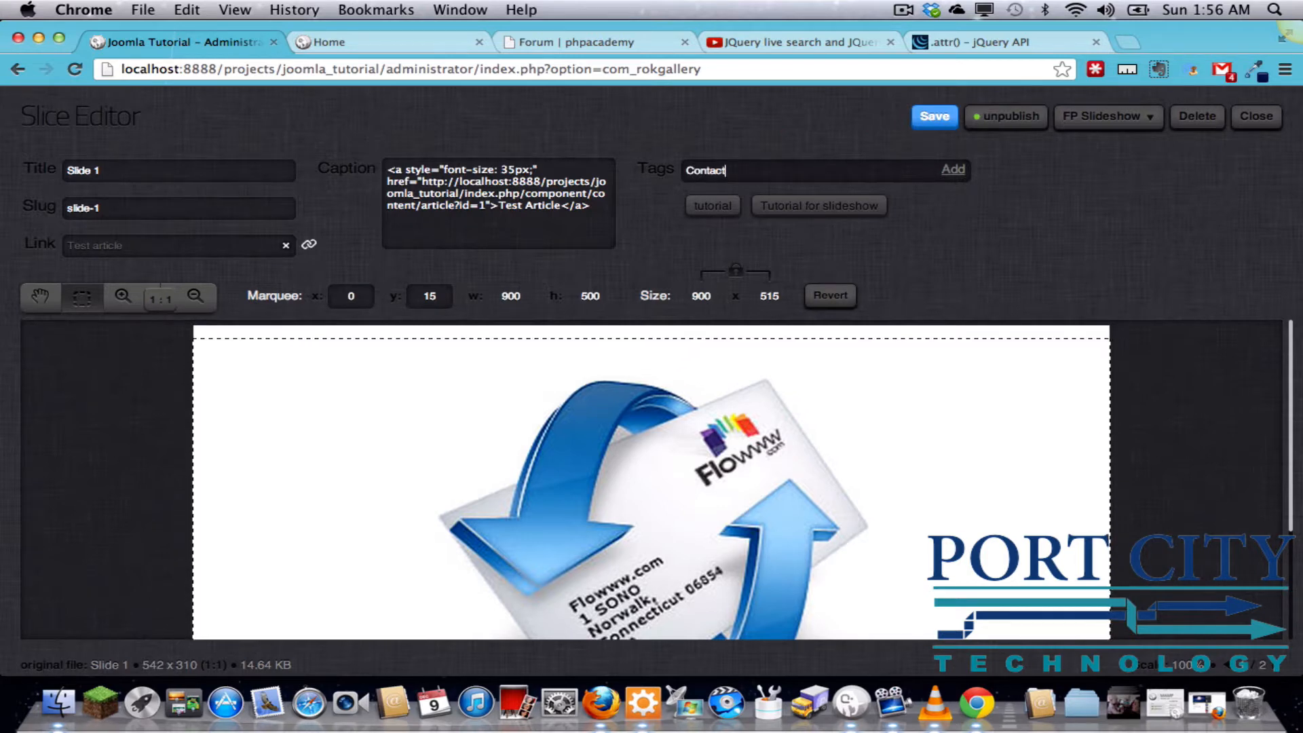
left_click(952, 169)
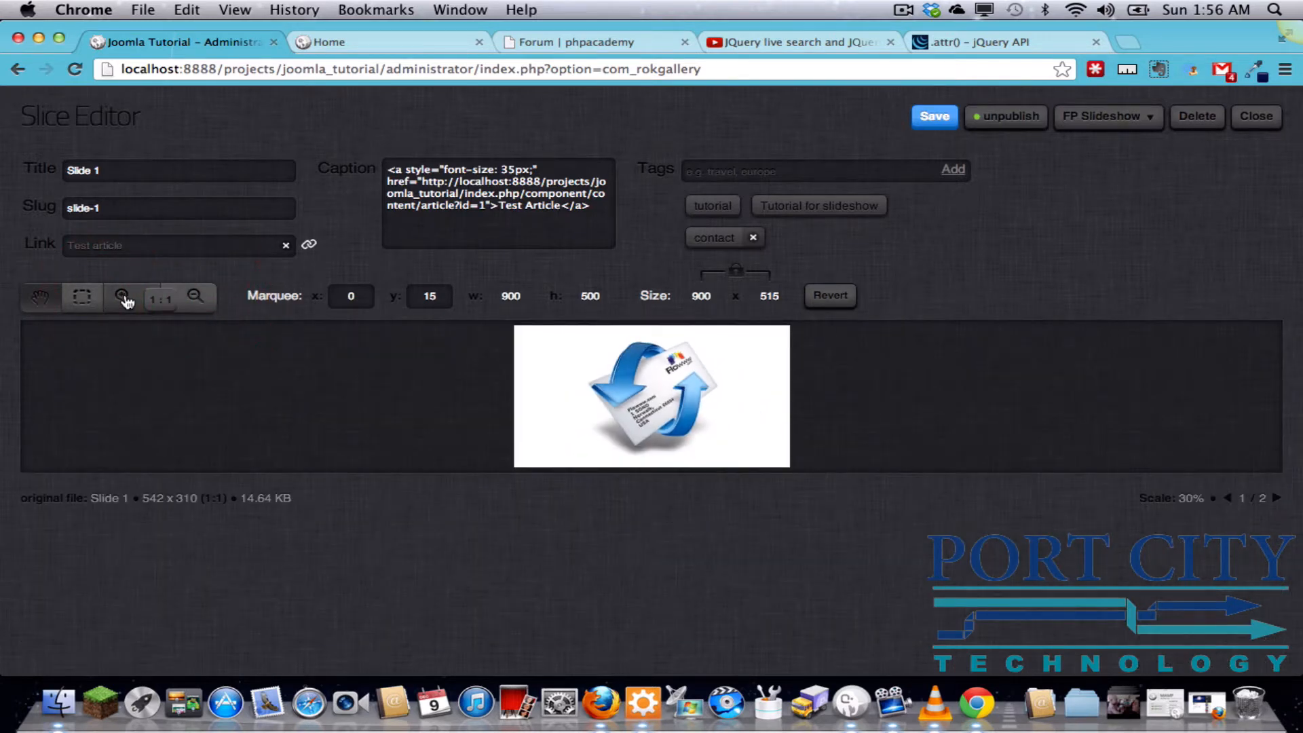
Zoom the slide preview out and back in, close the details, and list Site Modules
left_click(122, 296)
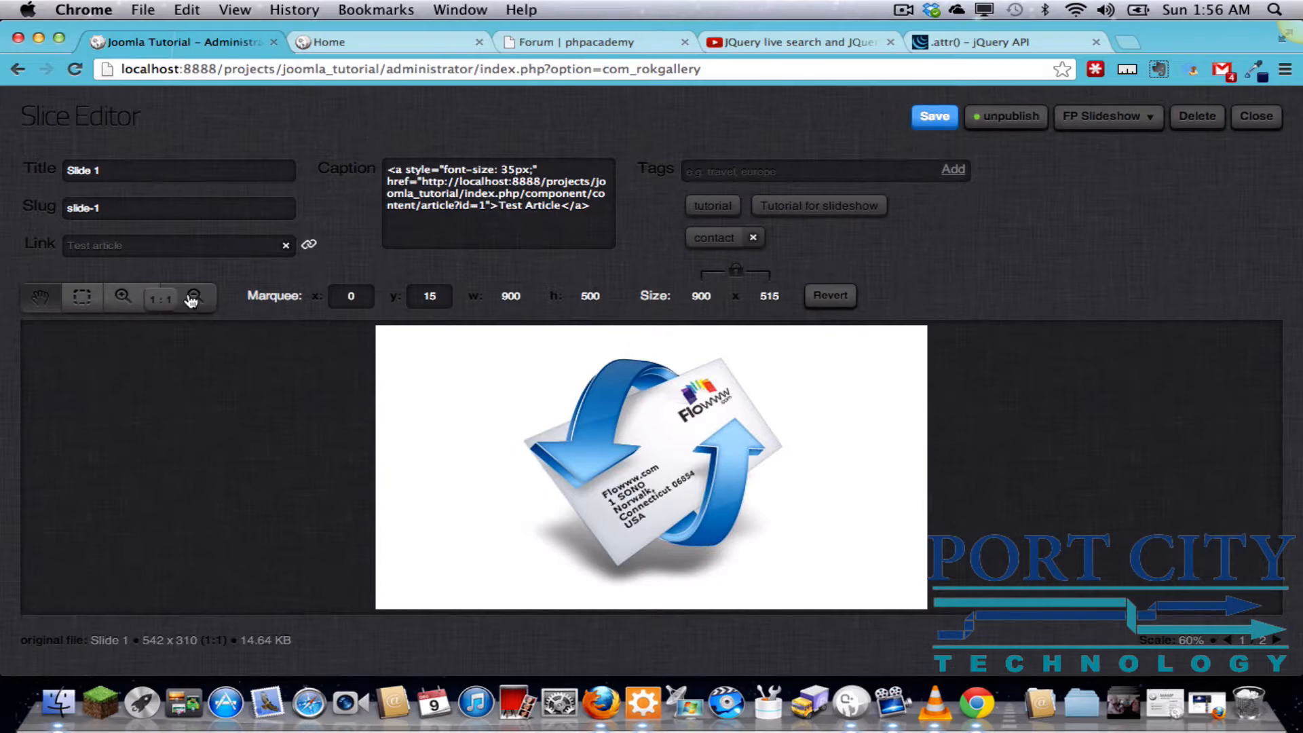
left_click(122, 296)
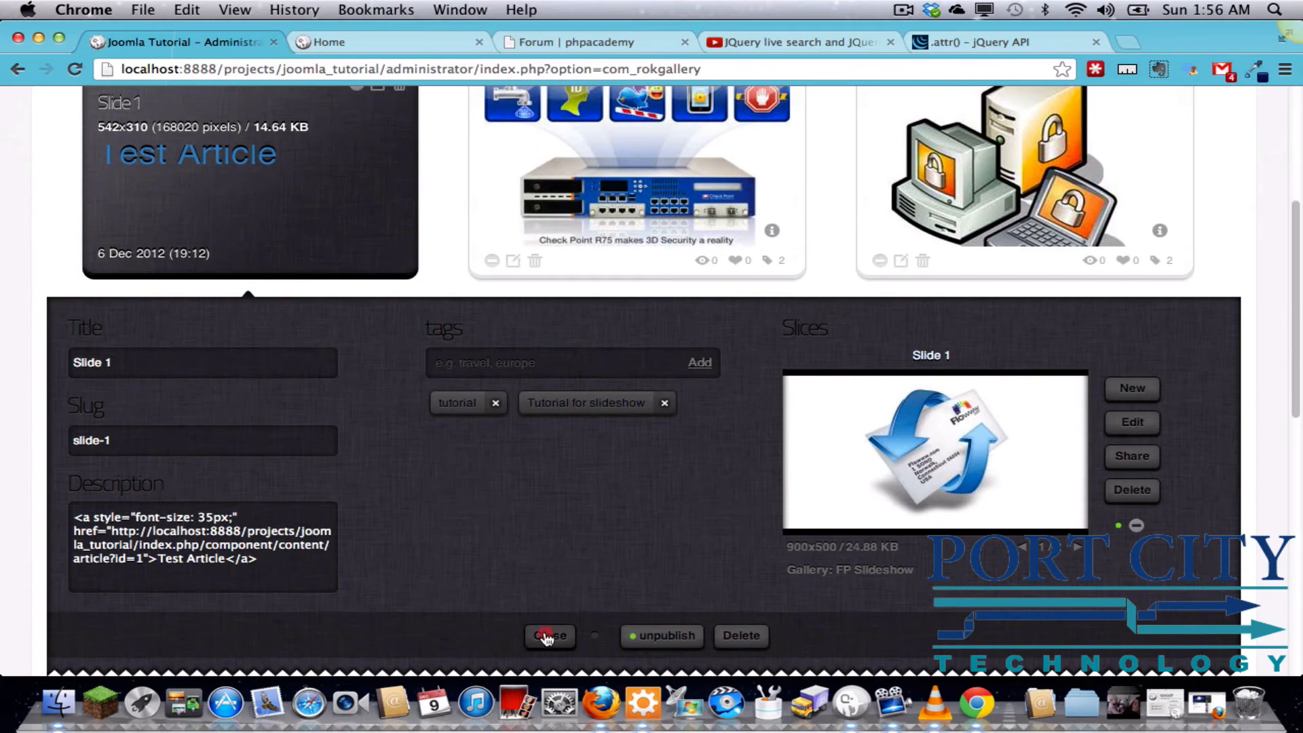
left_click(549, 636)
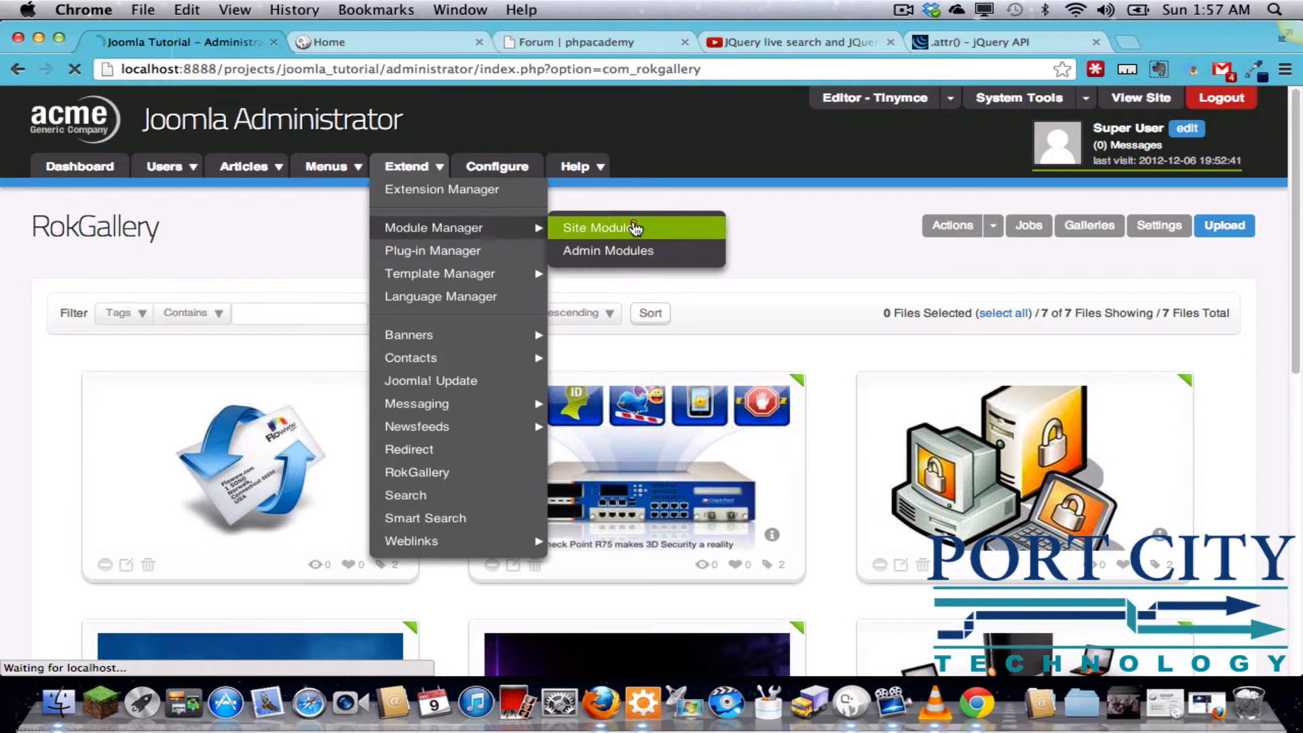
left_click(599, 226)
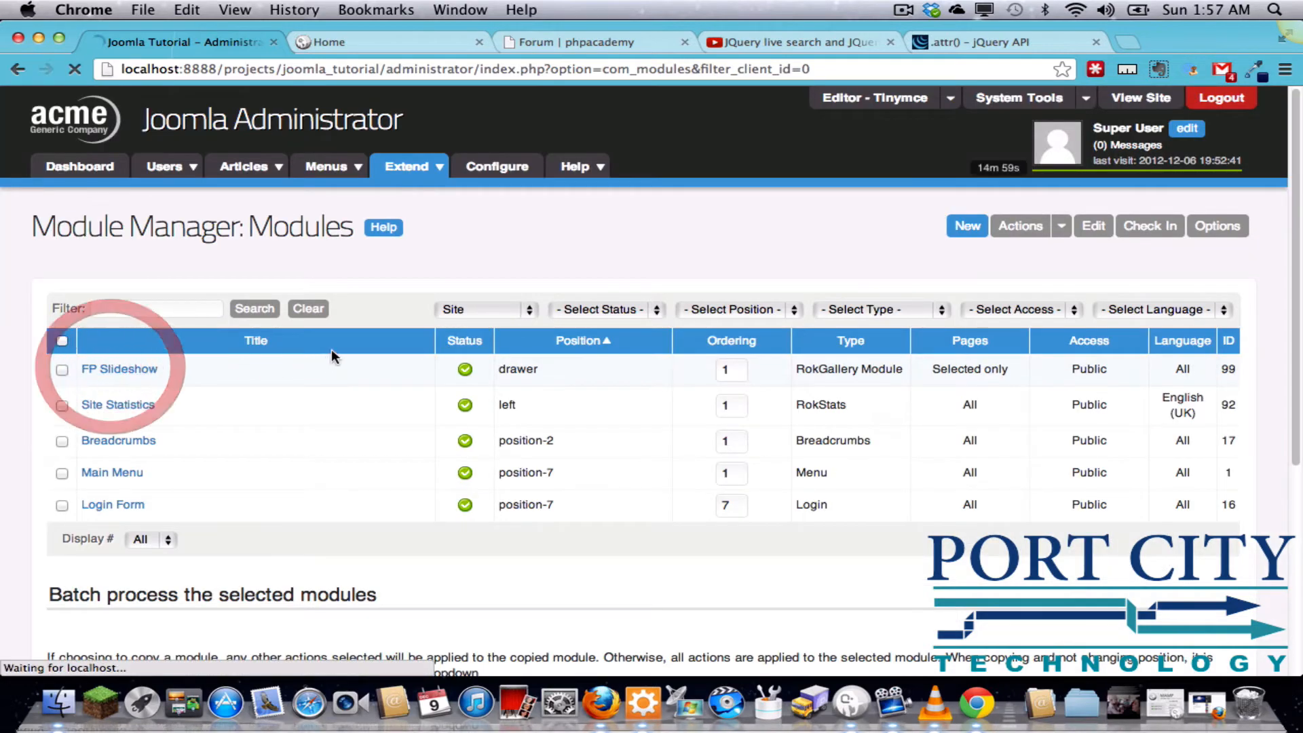
Check FP Slideshow's Sort By options, keep Order, and Save & Close
left_click(119, 369)
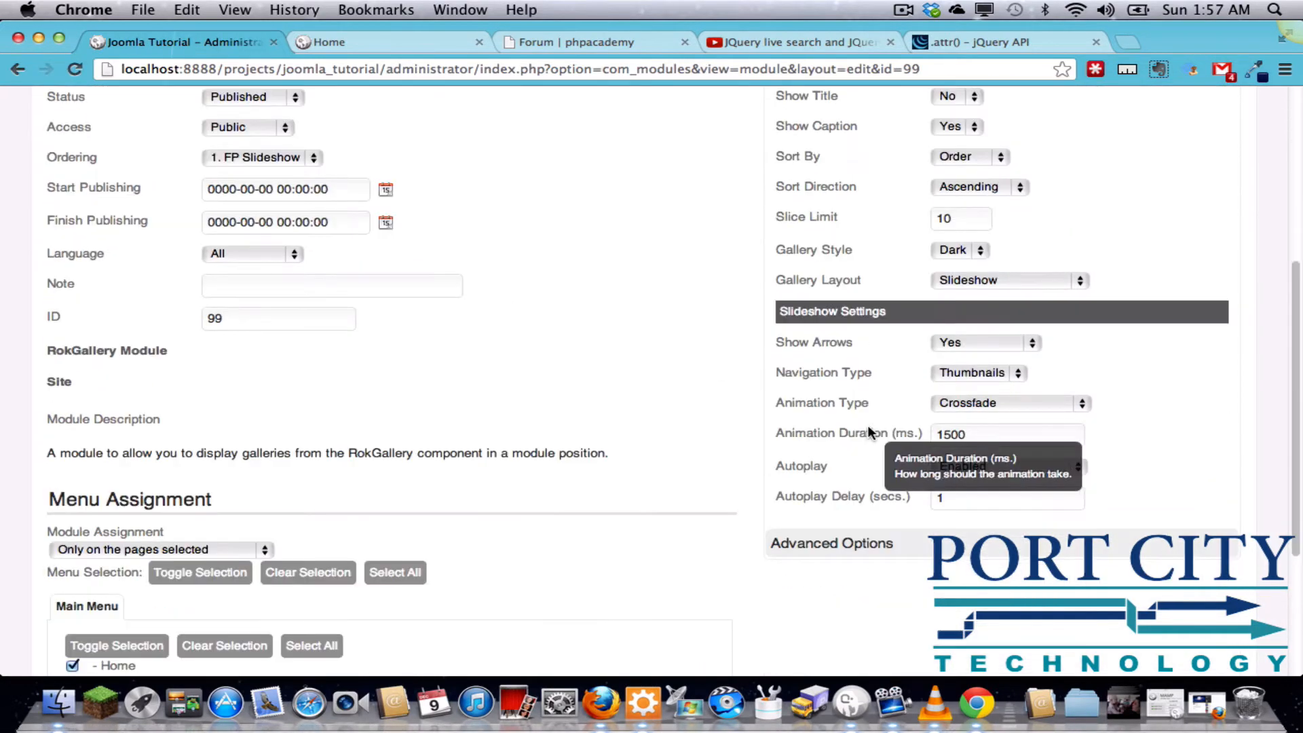
scroll("up", 3)
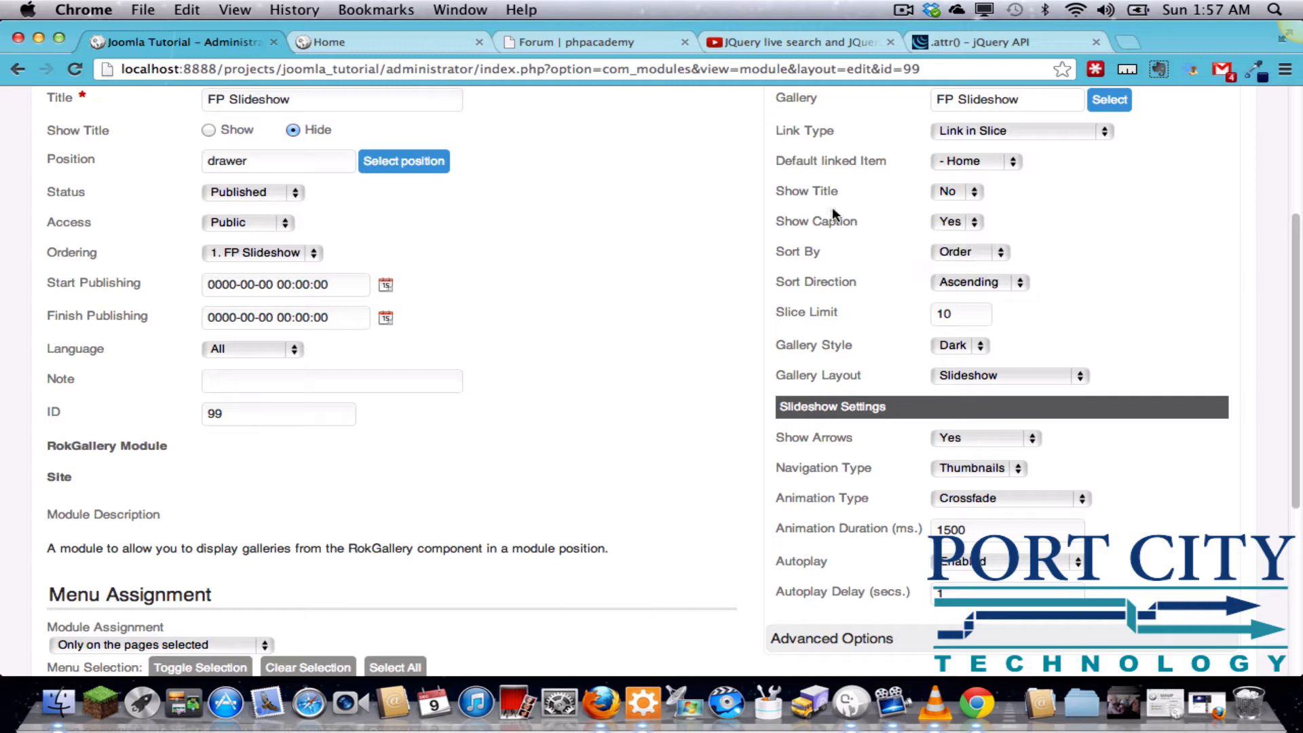
mouse_move(815, 221)
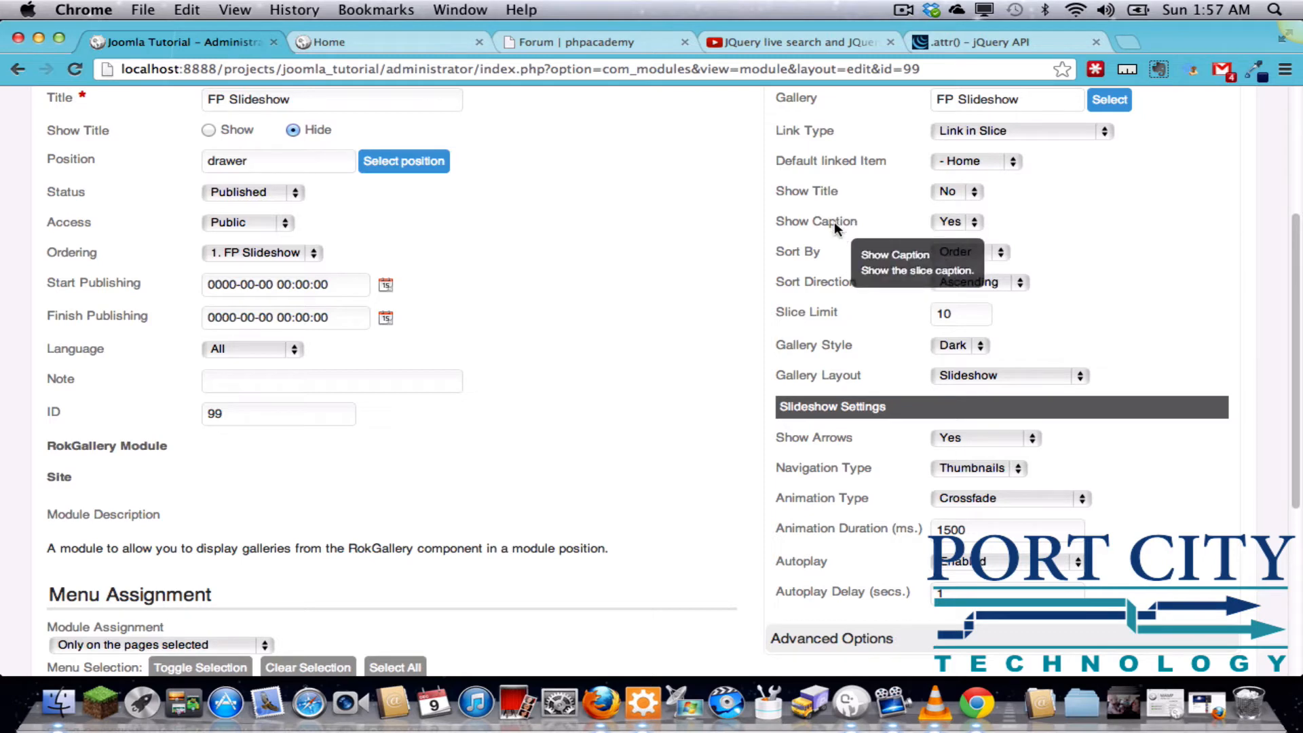
mouse_move(847, 258)
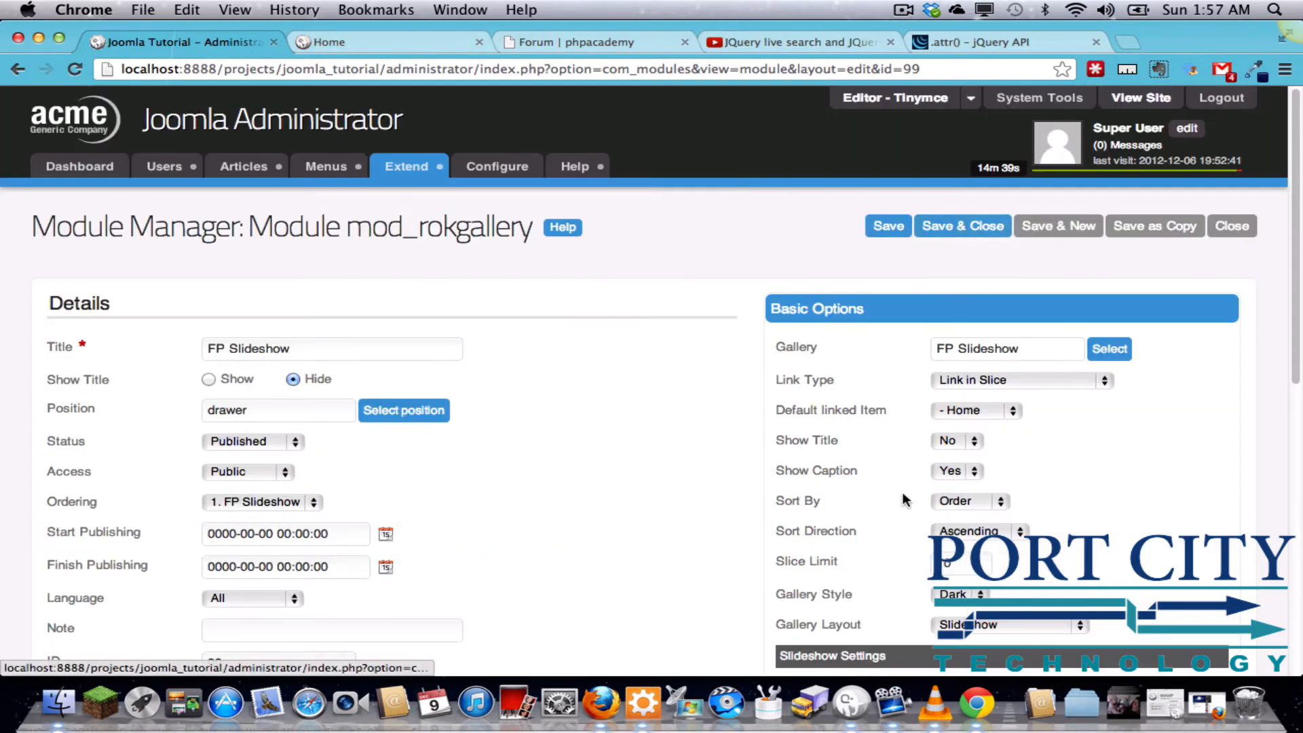
left_click(969, 500)
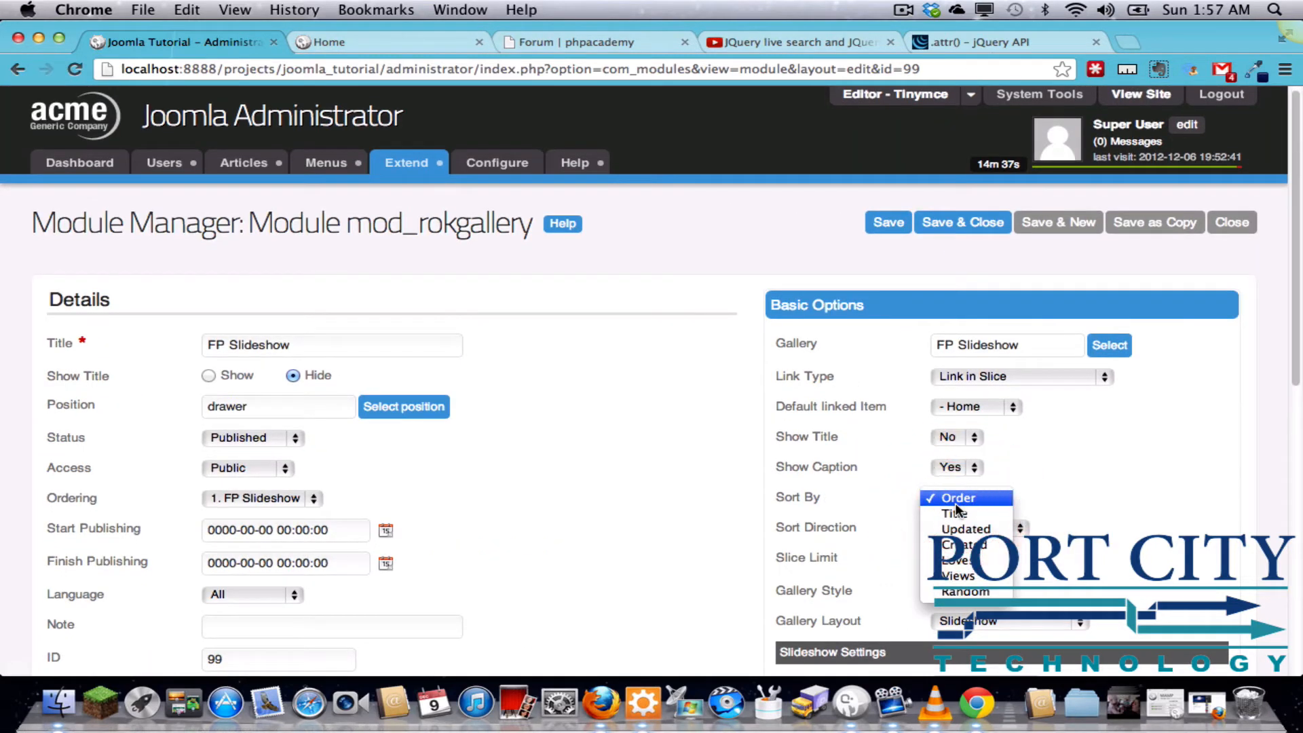
mouse_move(954, 513)
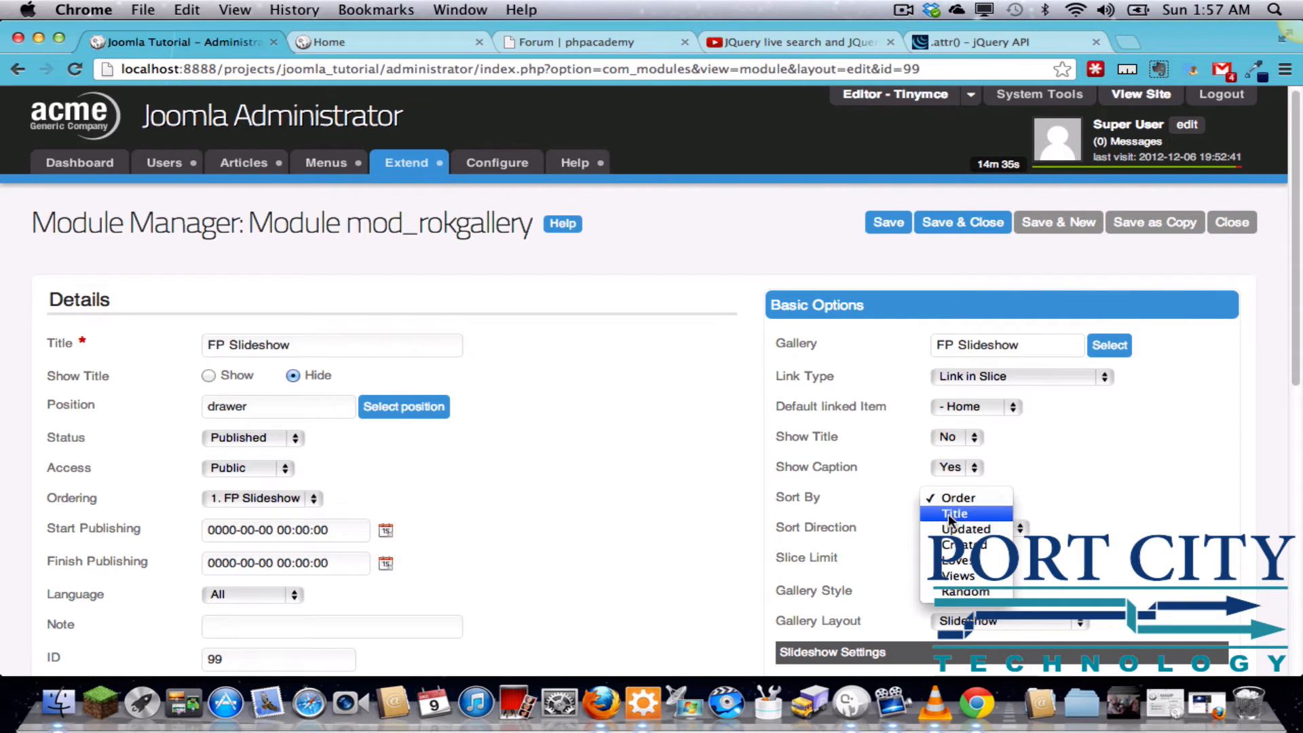
mouse_move(966, 528)
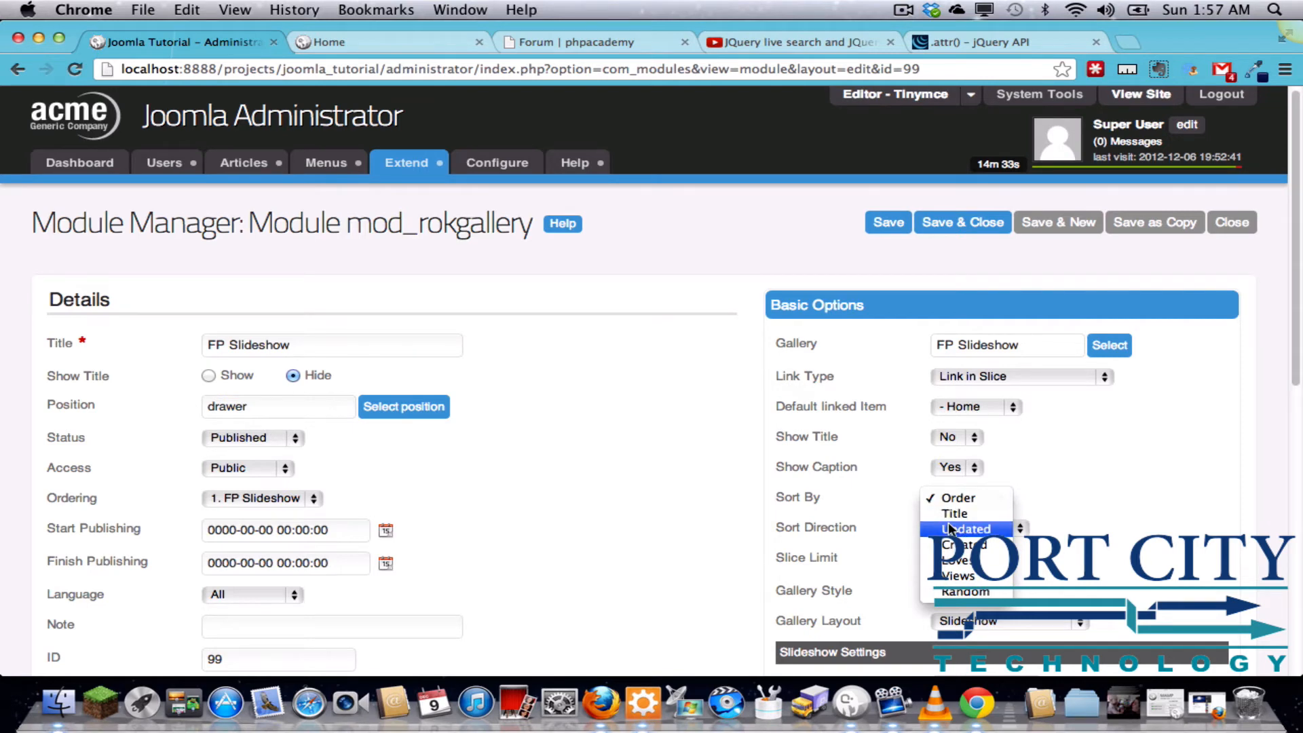
left_click(959, 497)
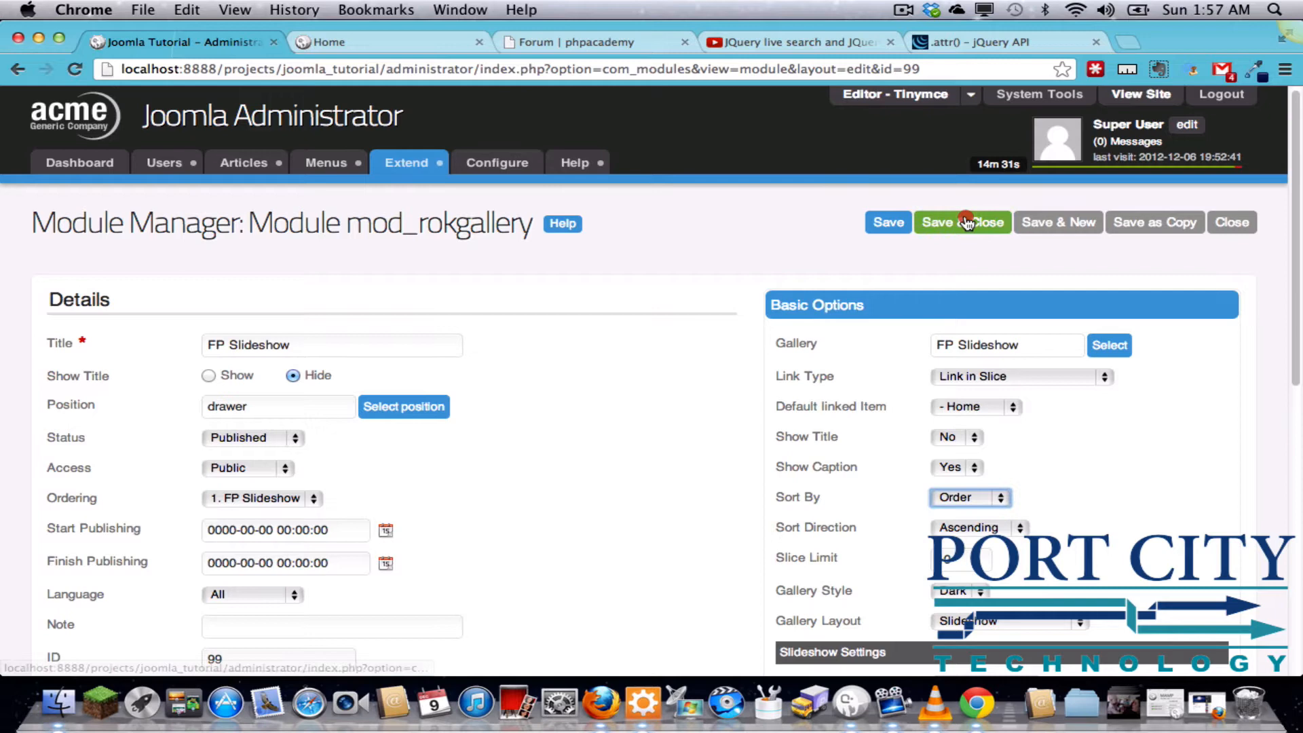
left_click(962, 221)
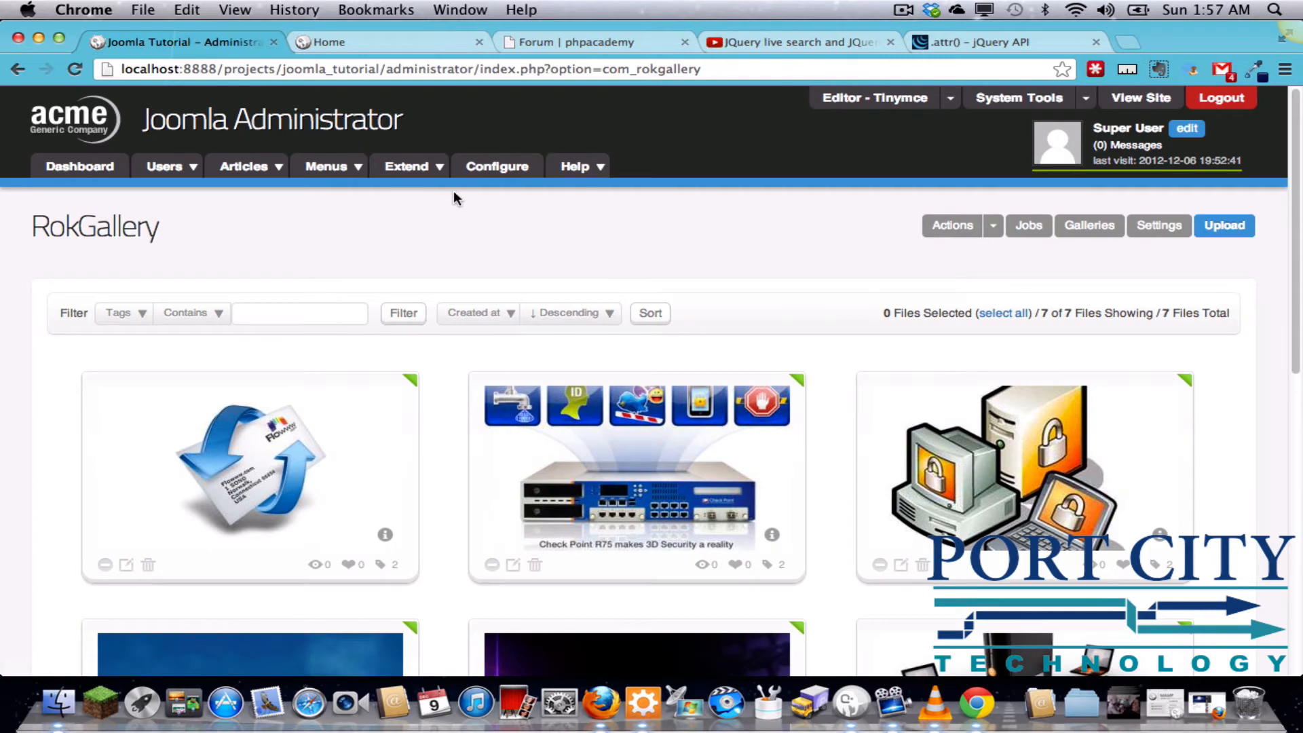
Load the FP Slideshow gallery settings and its manual slide ordering
left_click(1088, 226)
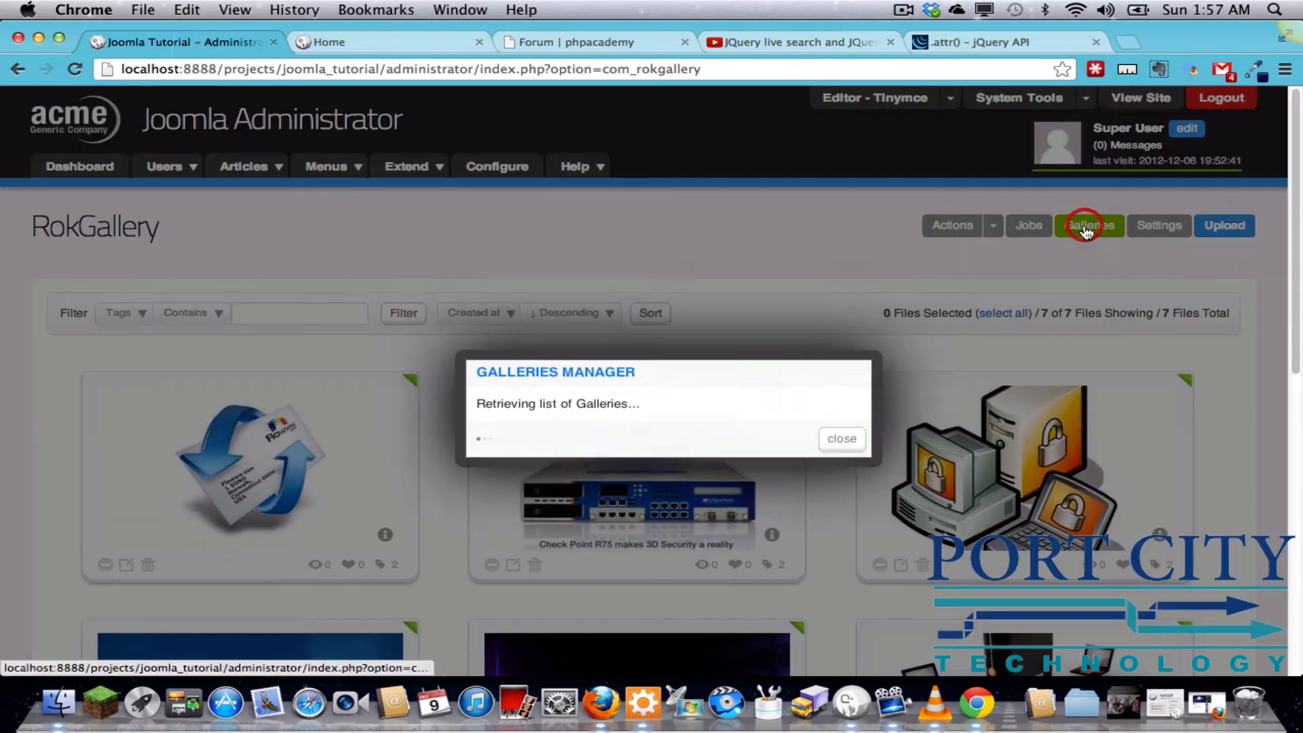
left_click(1088, 225)
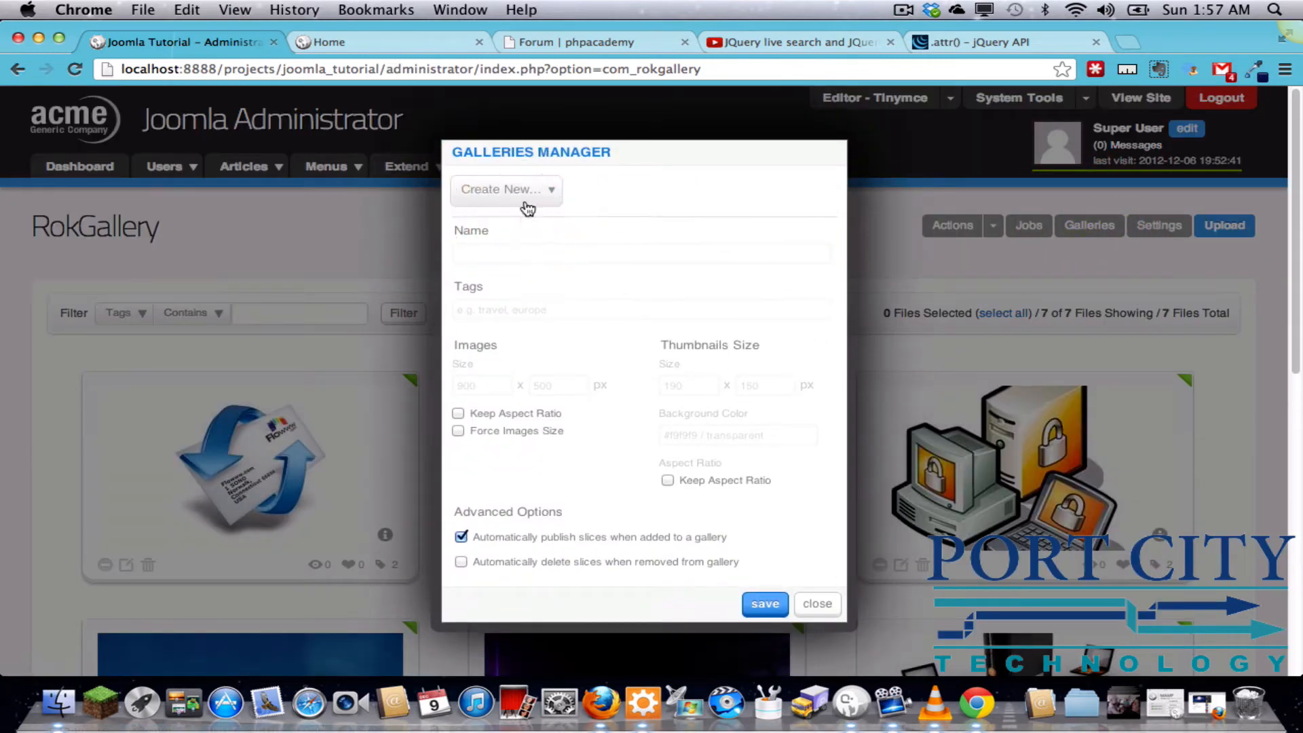
left_click(507, 189)
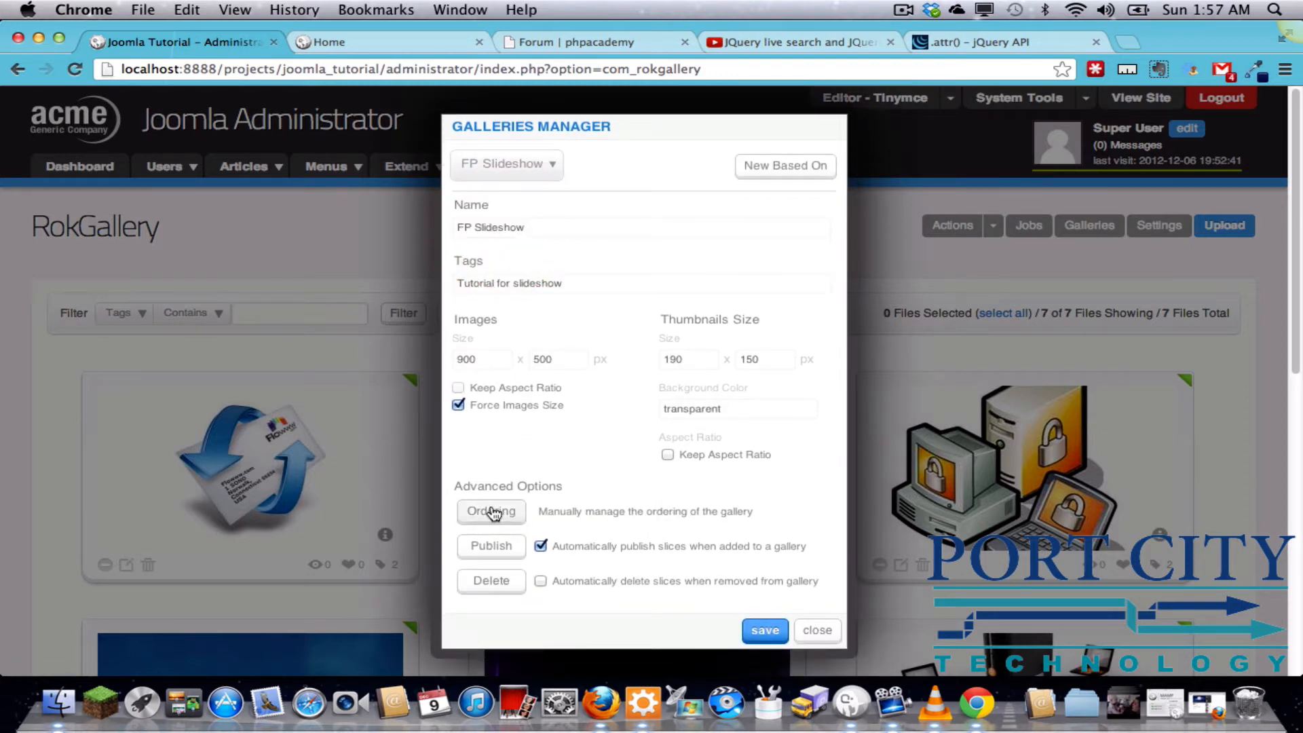
left_click(491, 511)
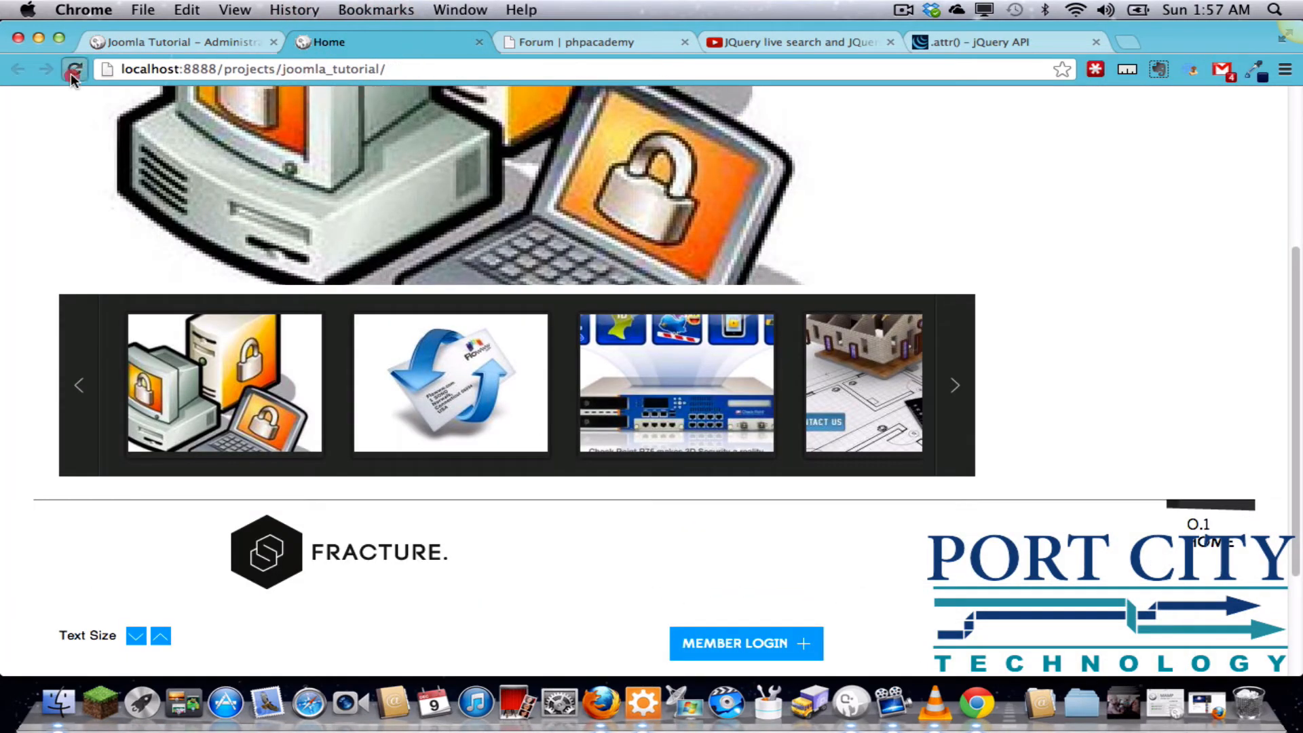
Refresh the site's home page and show the Site Modules list
left_click(74, 70)
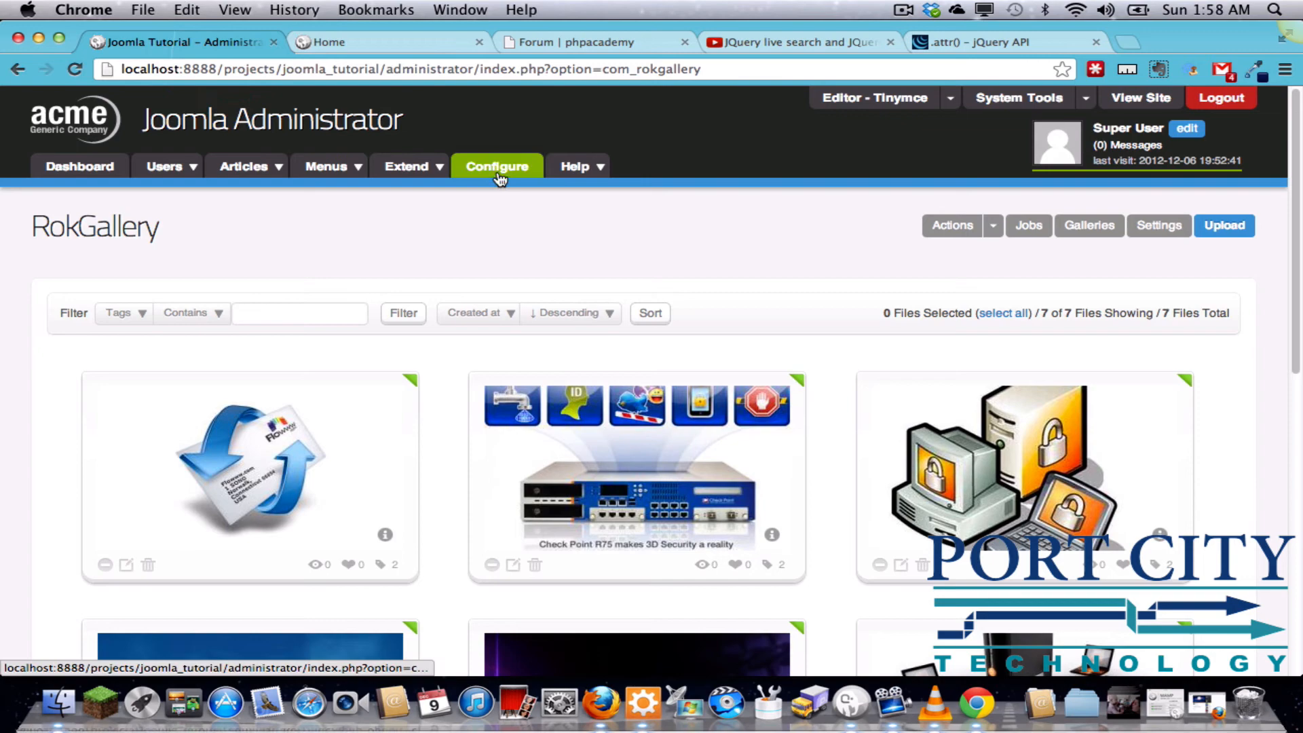
left_click(407, 166)
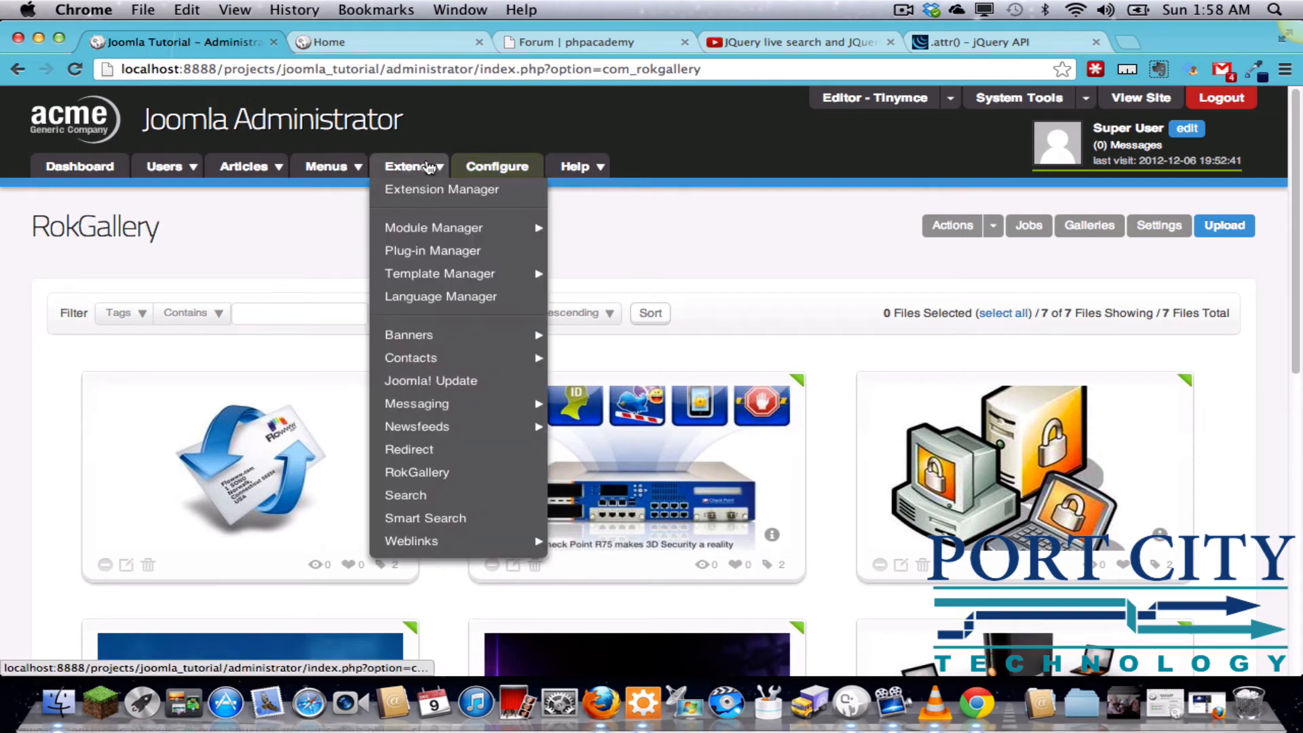
mouse_move(433, 227)
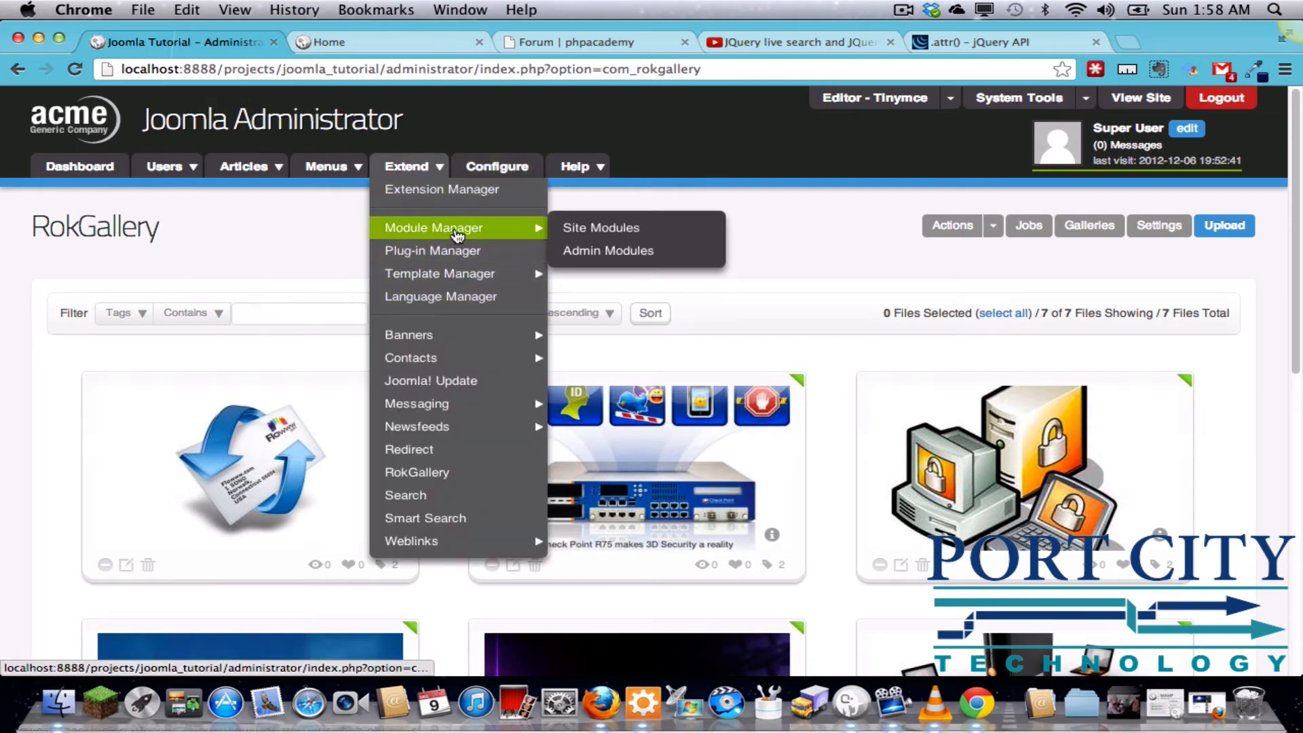
left_click(600, 226)
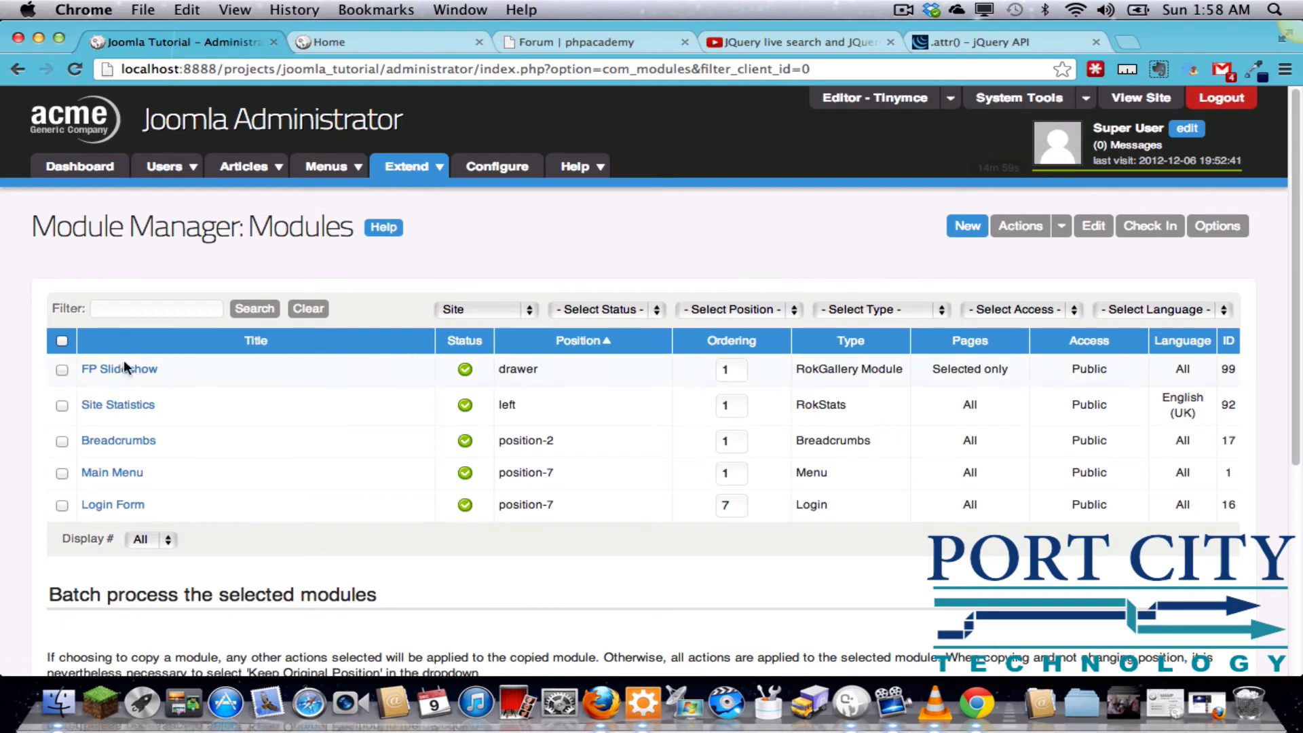
Reopen FP Slideshow, review sort options, keep Order, then save and close
left_click(118, 368)
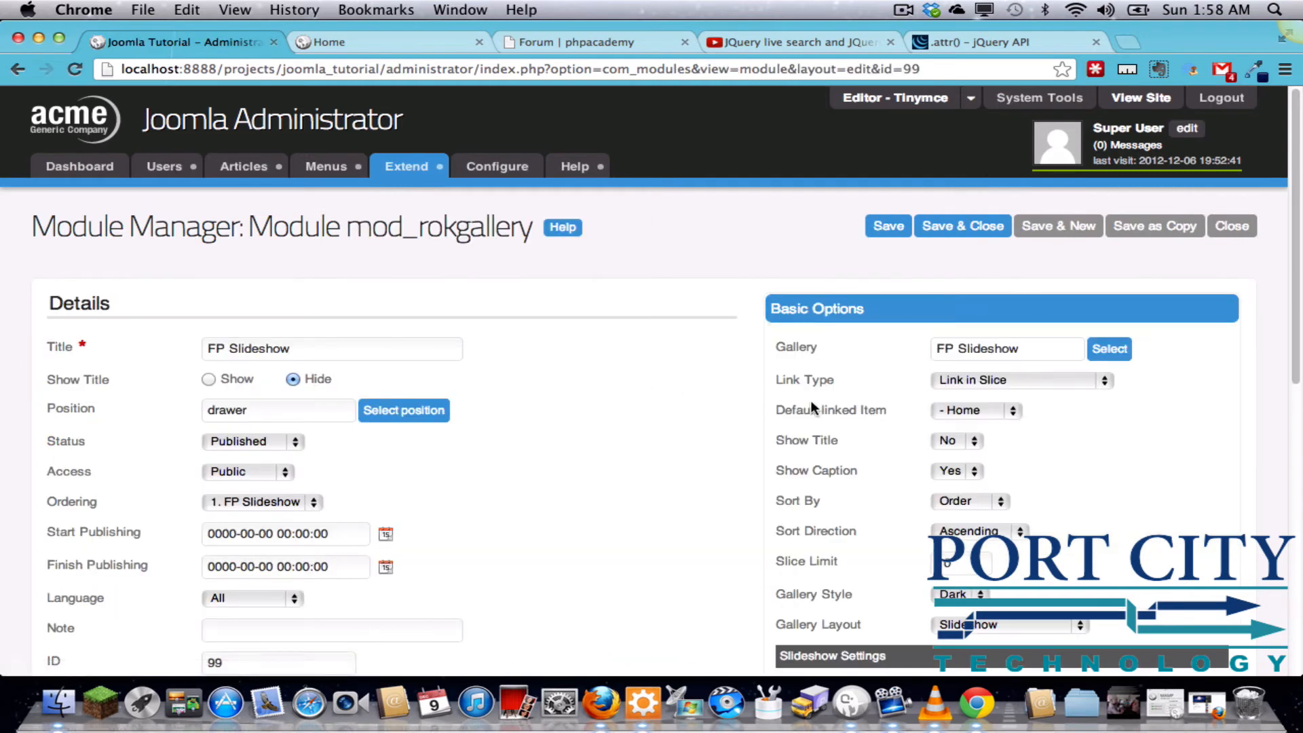
left_click(969, 501)
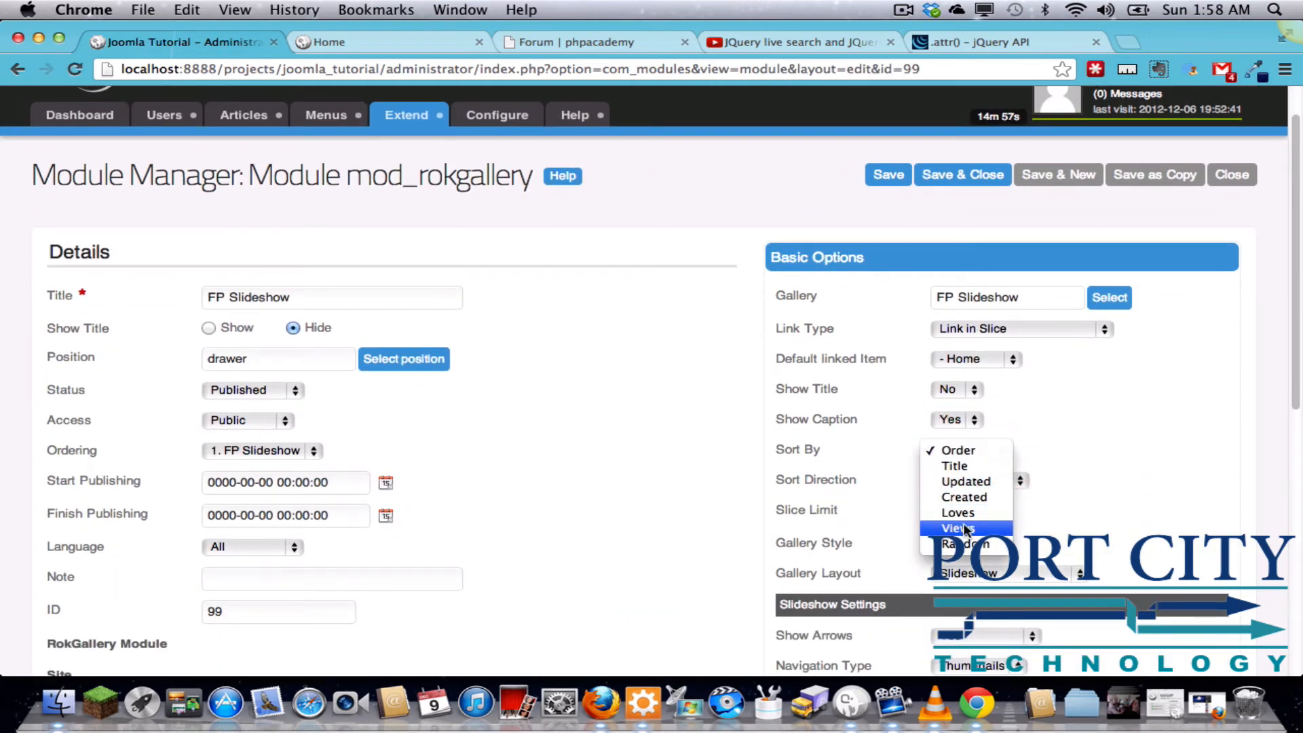
mouse_move(964, 544)
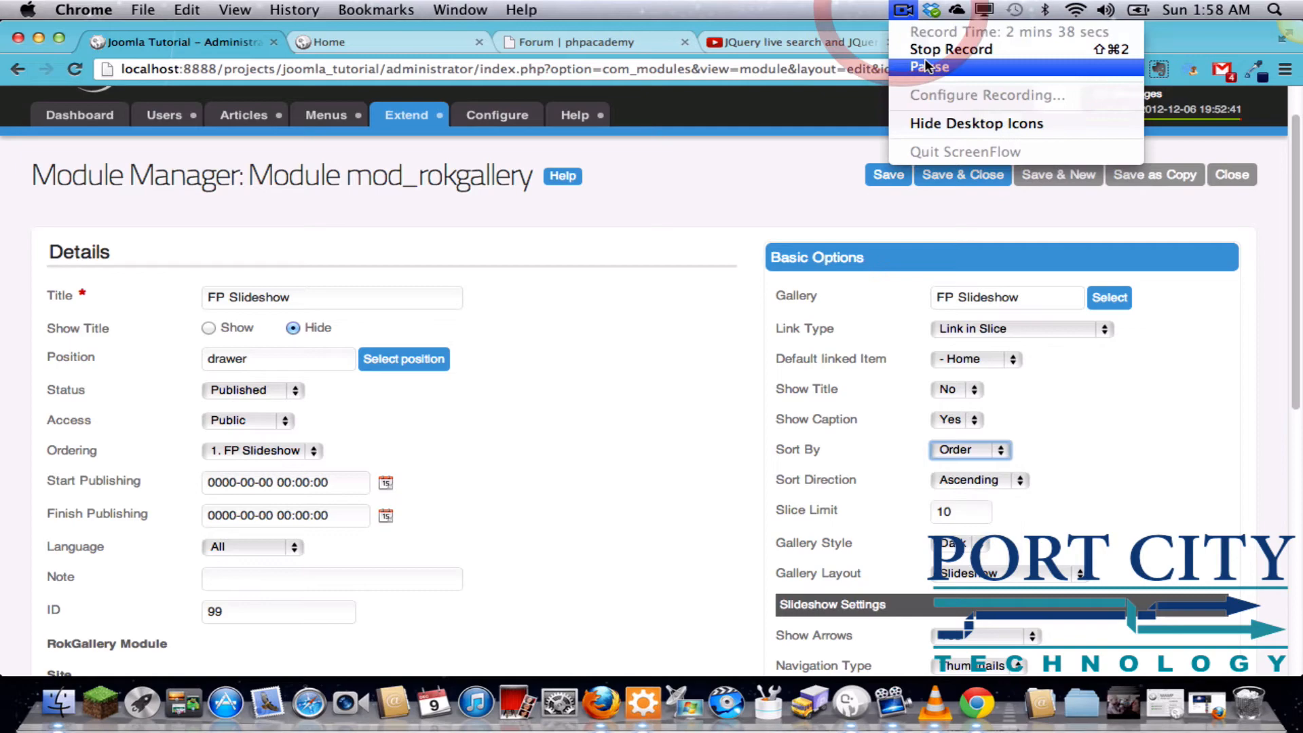
left_click(888, 175)
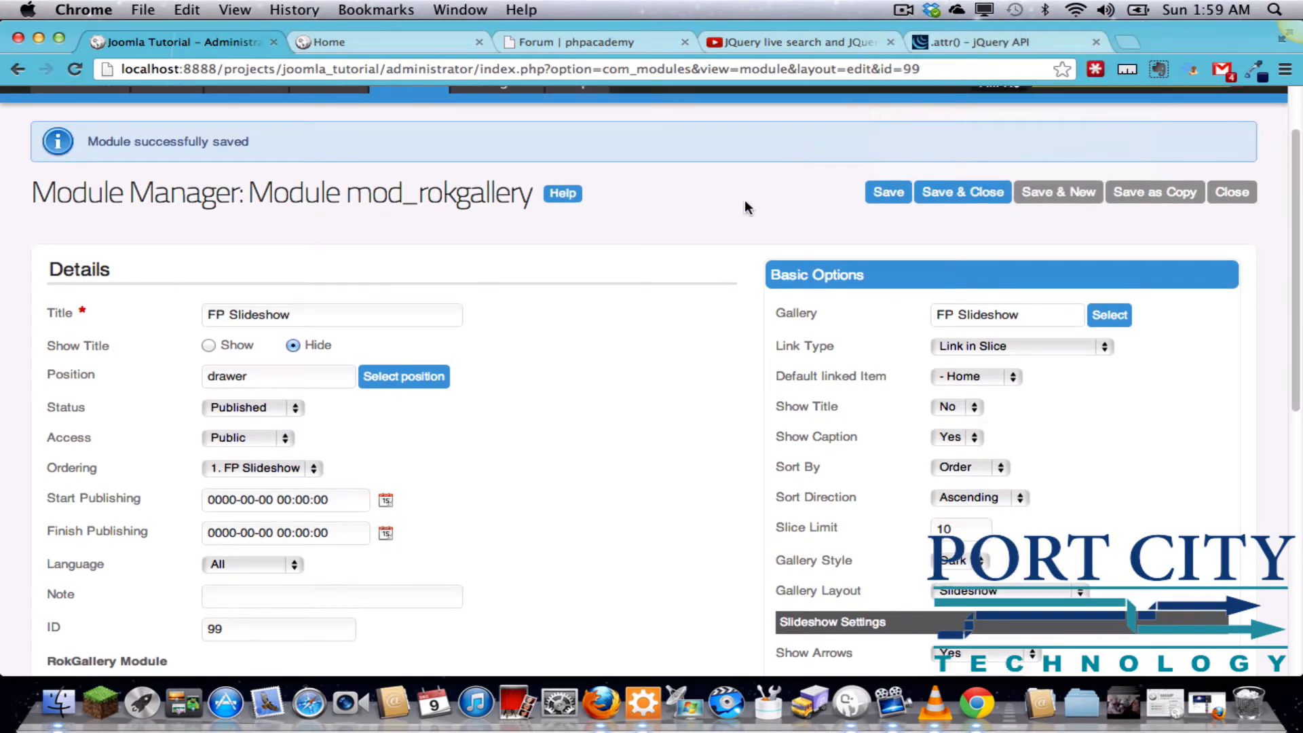
scroll("down", 3)
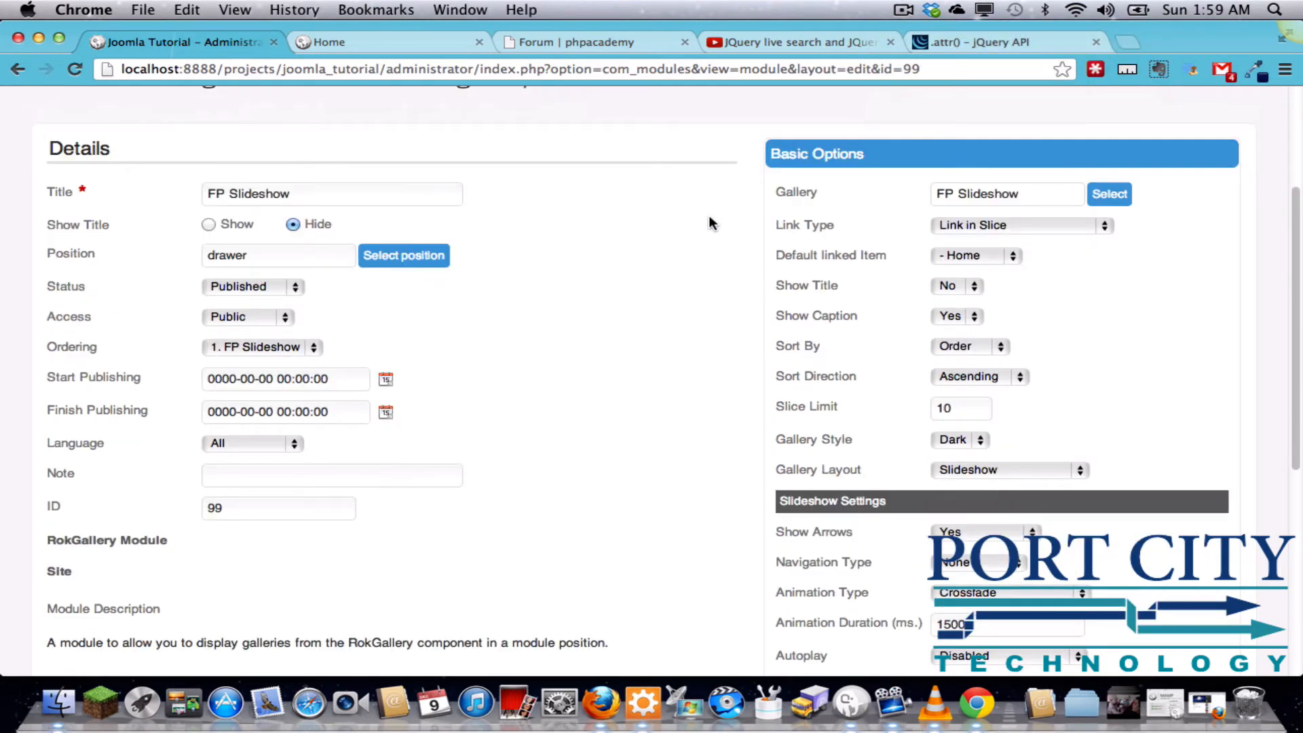
scroll("down", 3)
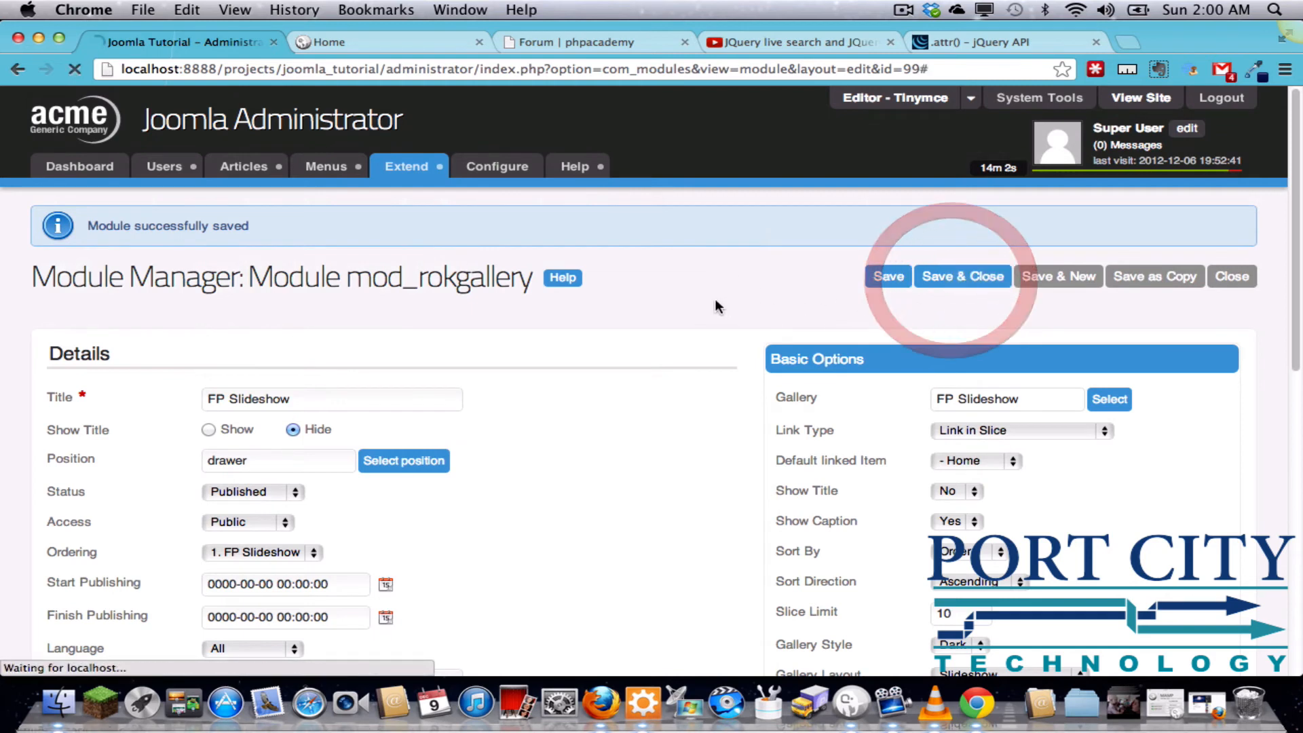
left_click(406, 167)
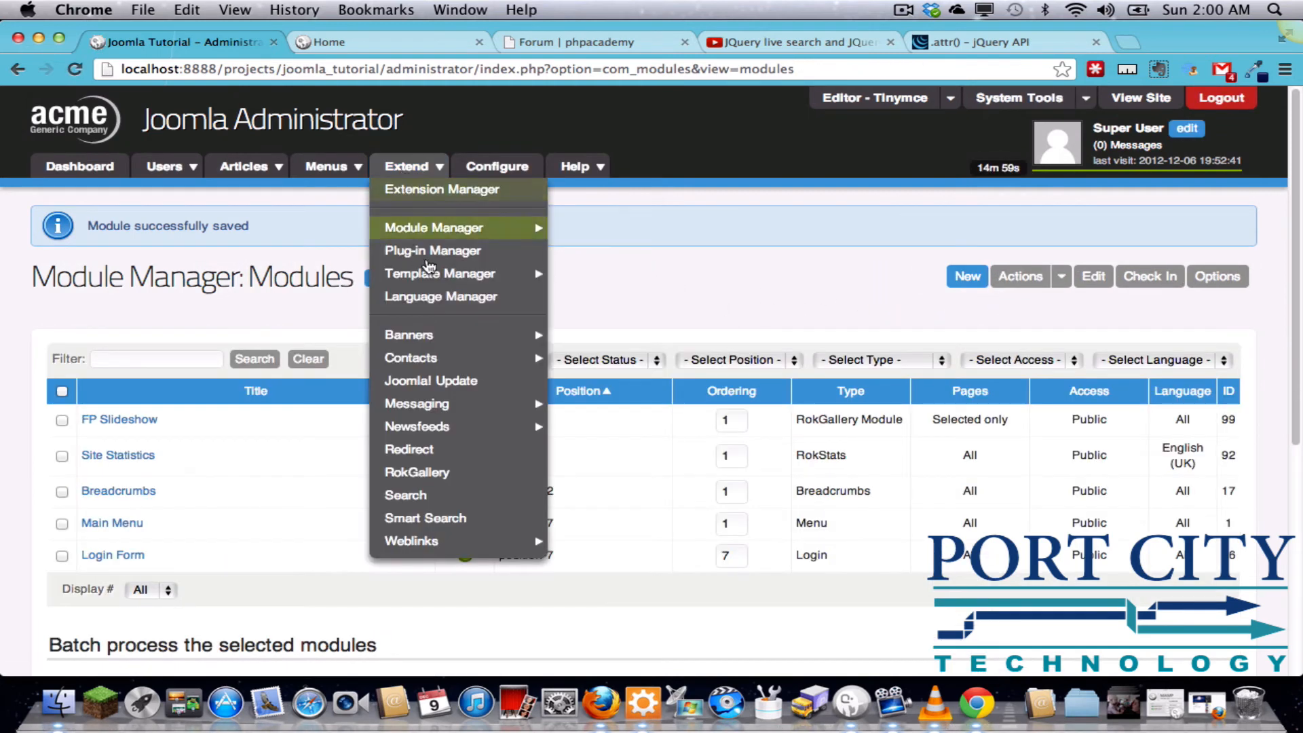
mouse_move(433, 227)
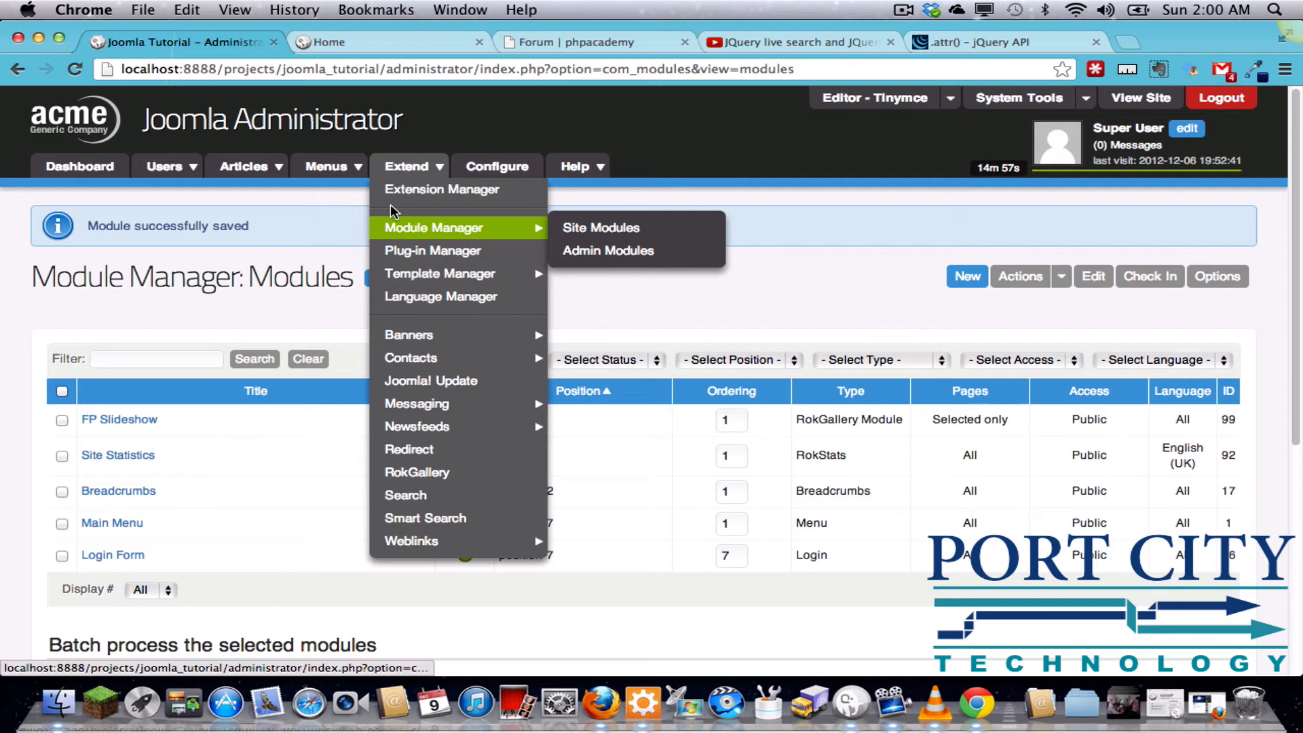
Create a Main Menu item of type Gallery View titled 'Photo Gallery'
left_click(325, 167)
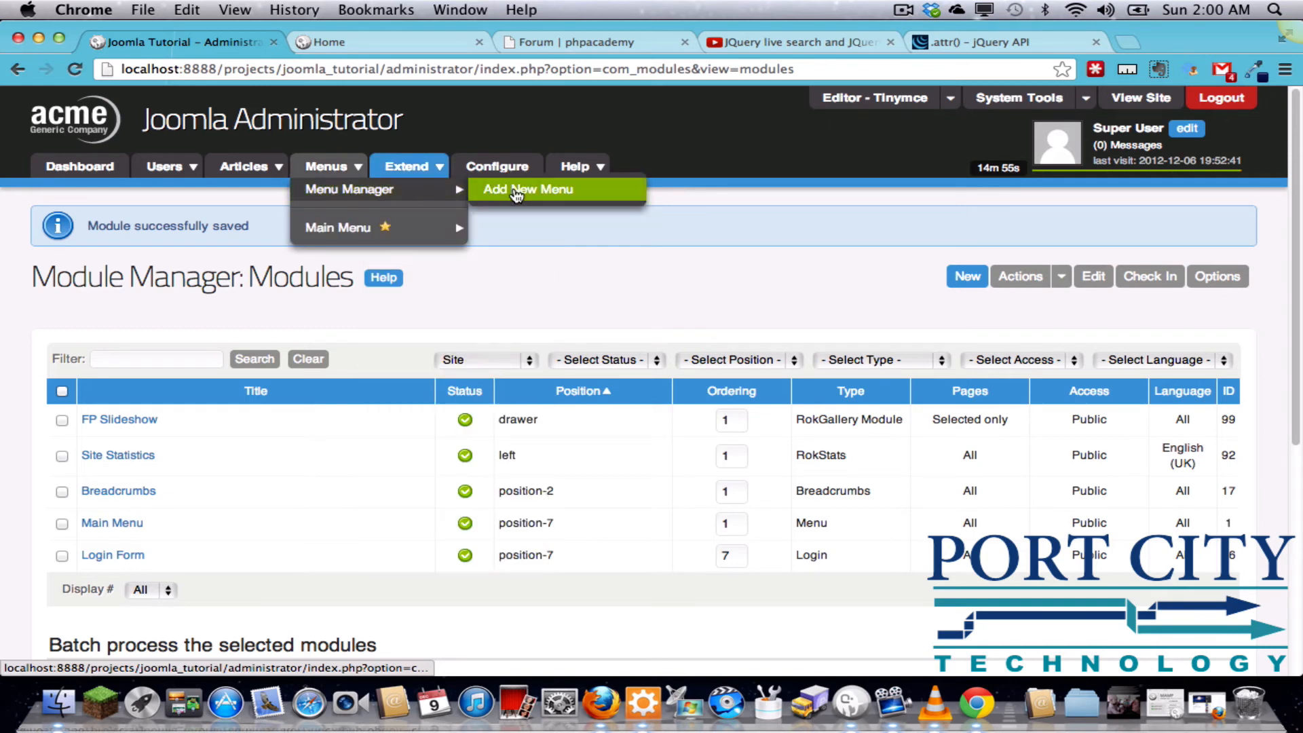
left_click(528, 190)
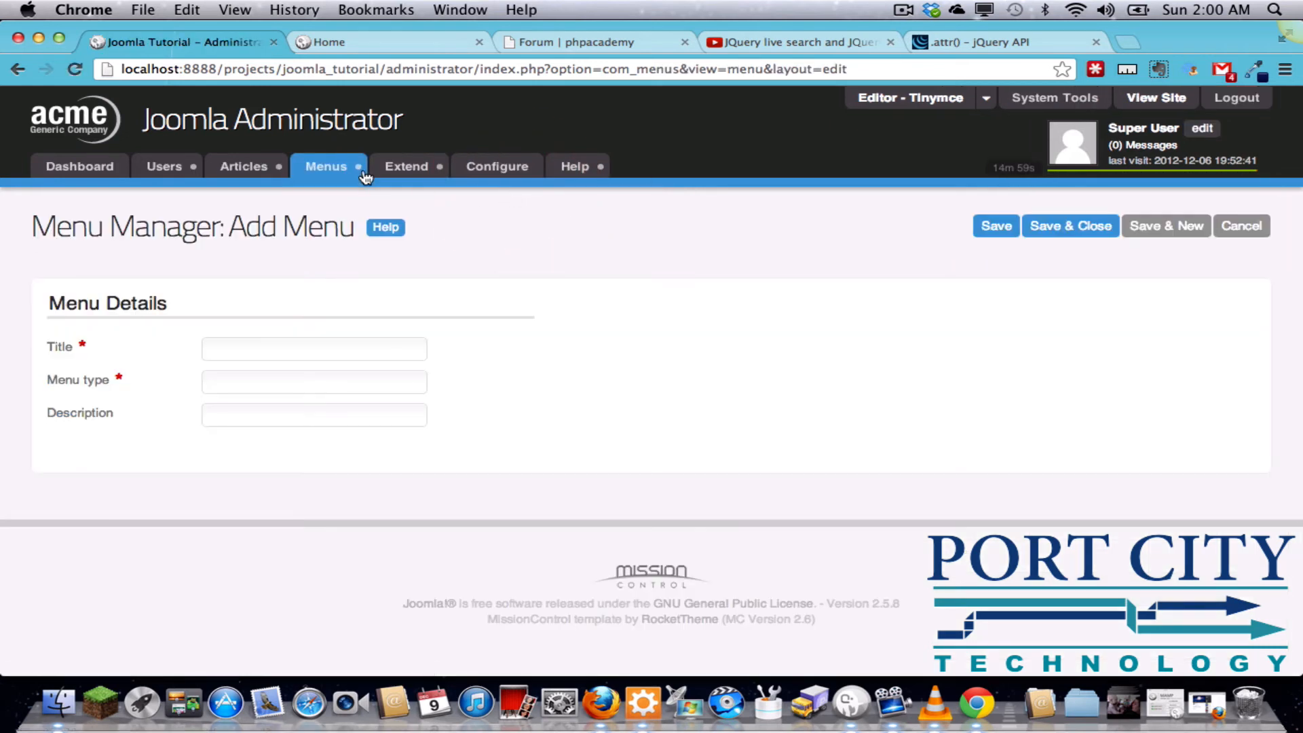
left_click(326, 167)
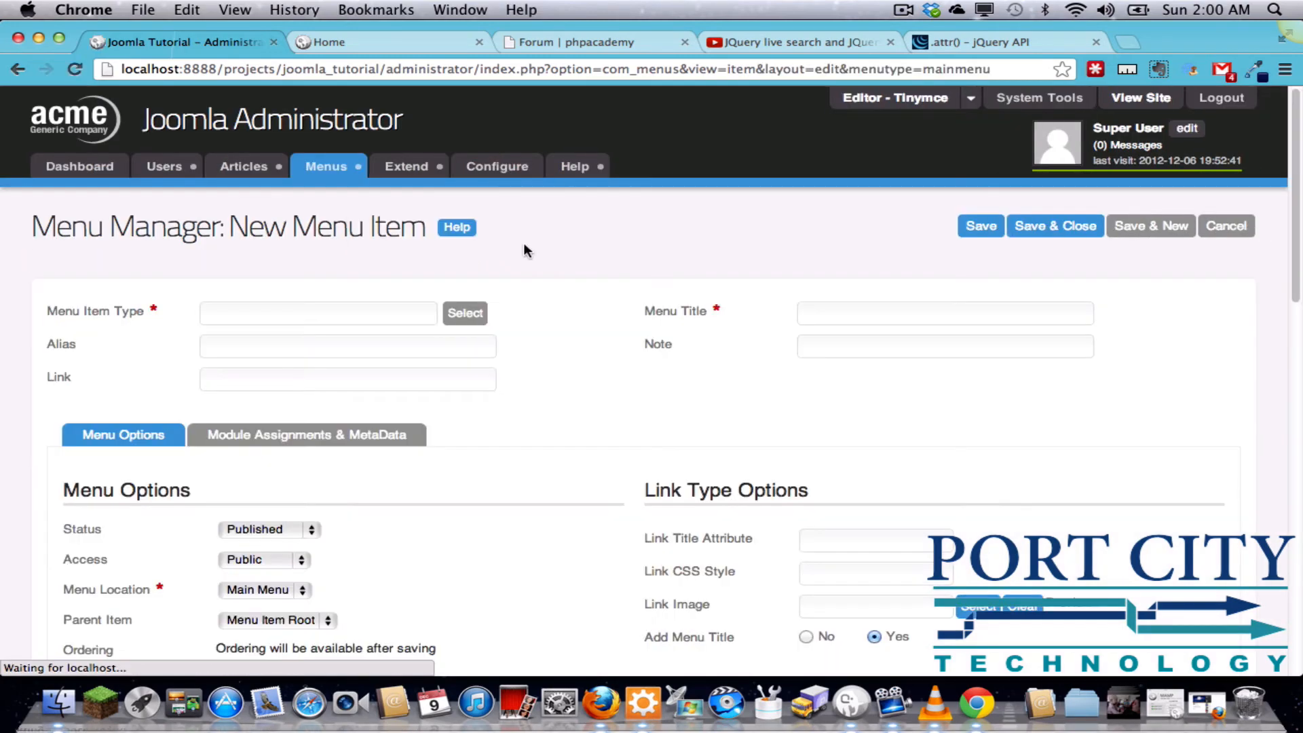
left_click(464, 313)
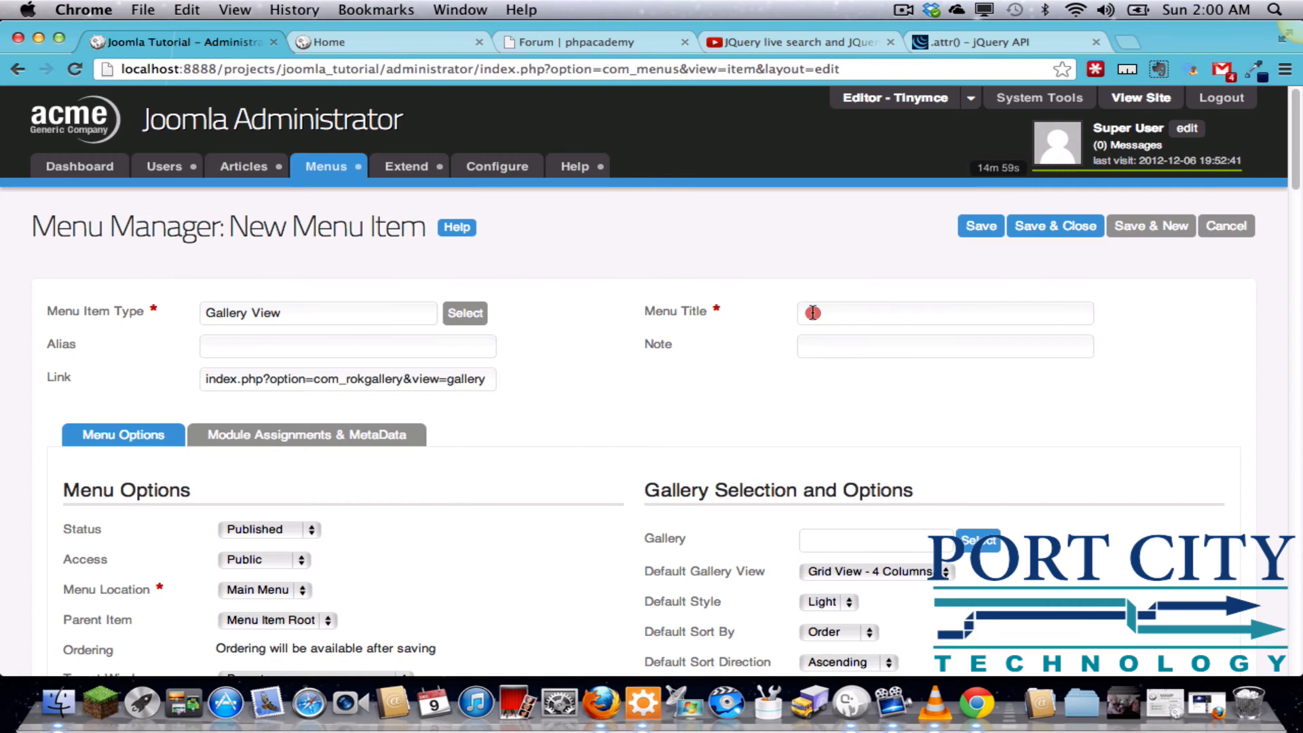
left_click(944, 312)
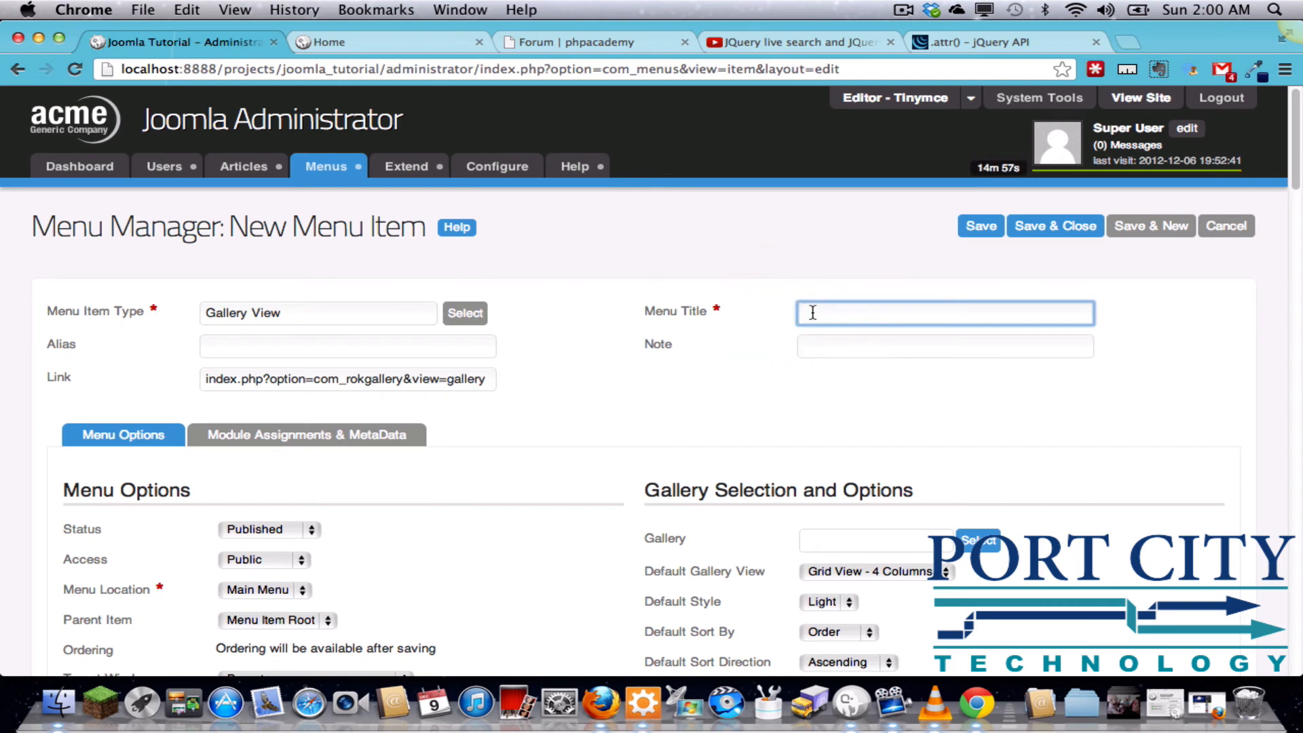
type("Photo Gallery")
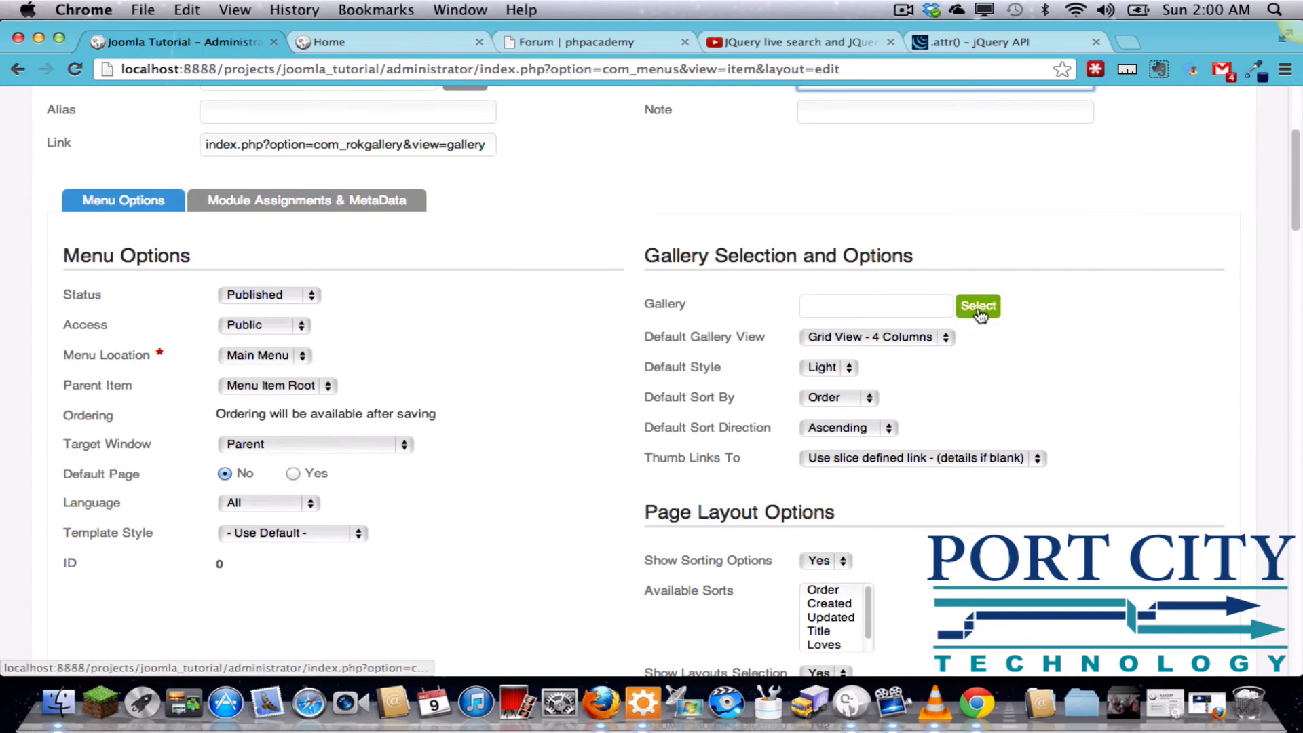
Pick FP Slideshow as the Photo Gallery item's gallery and confirm
left_click(978, 306)
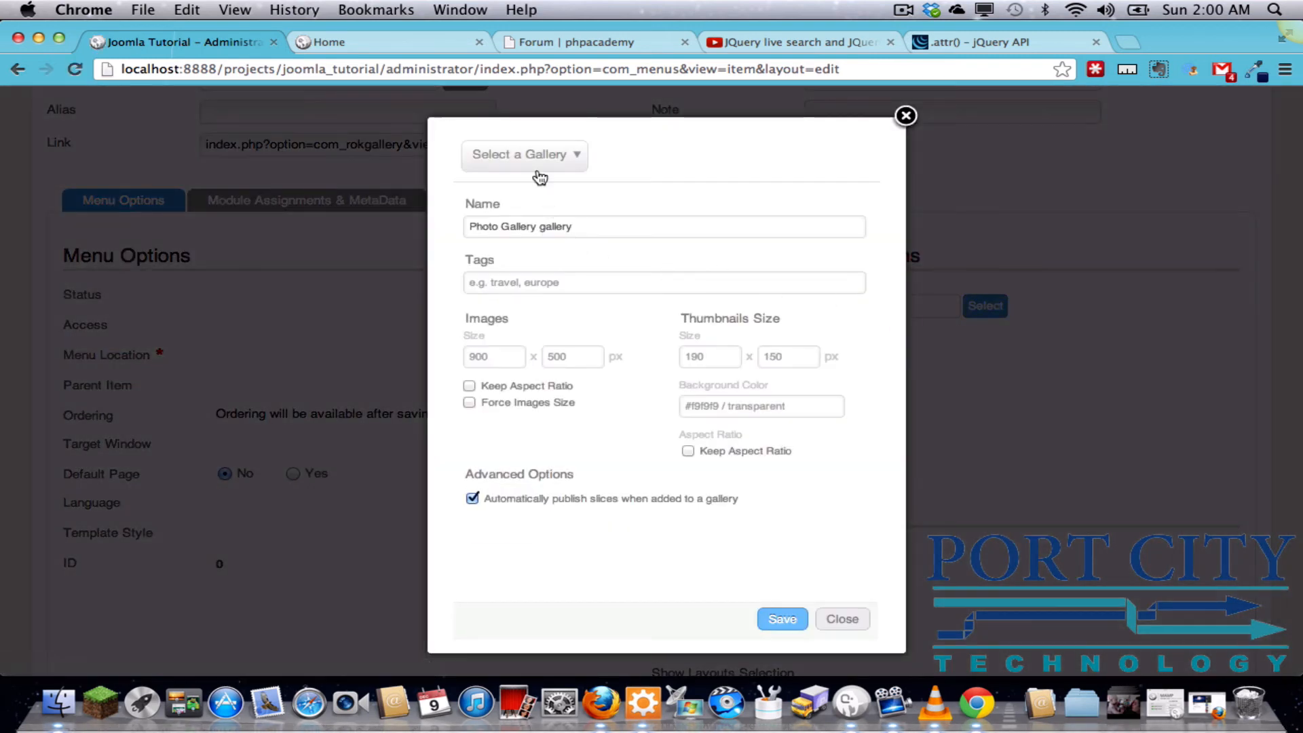
left_click(525, 155)
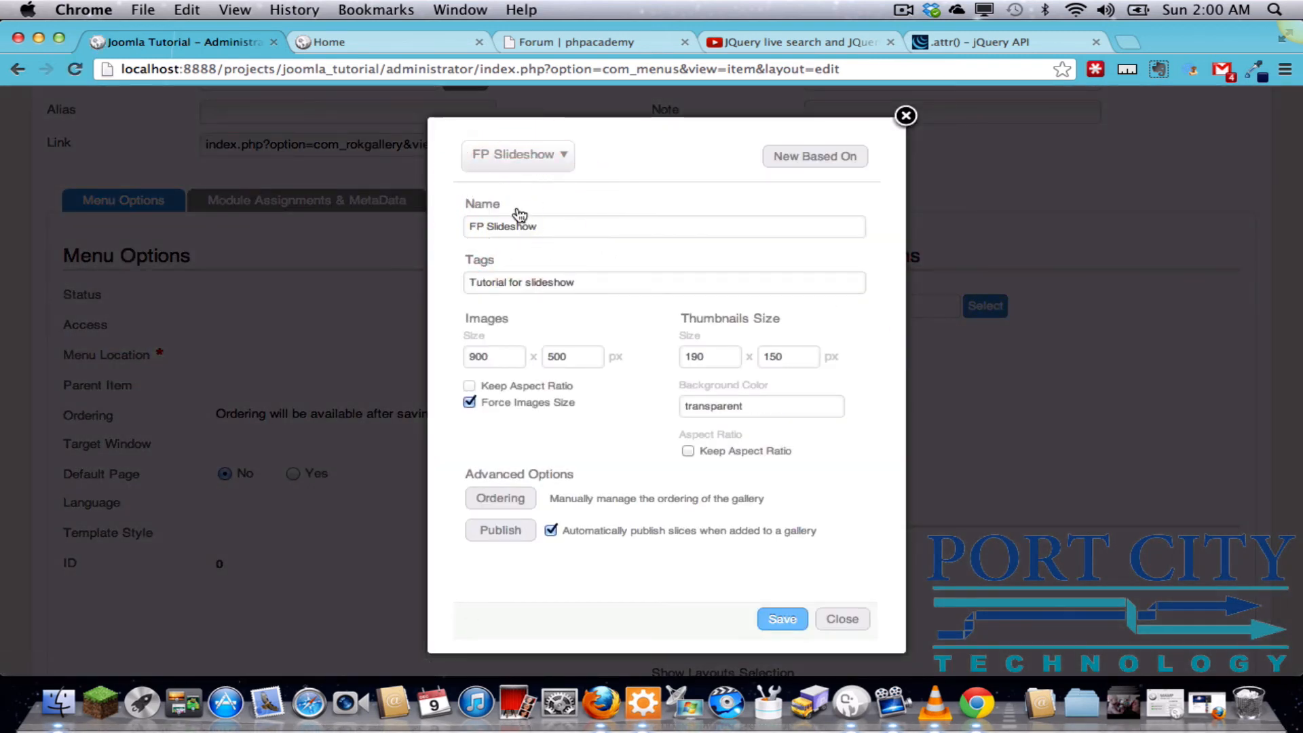
left_click(781, 619)
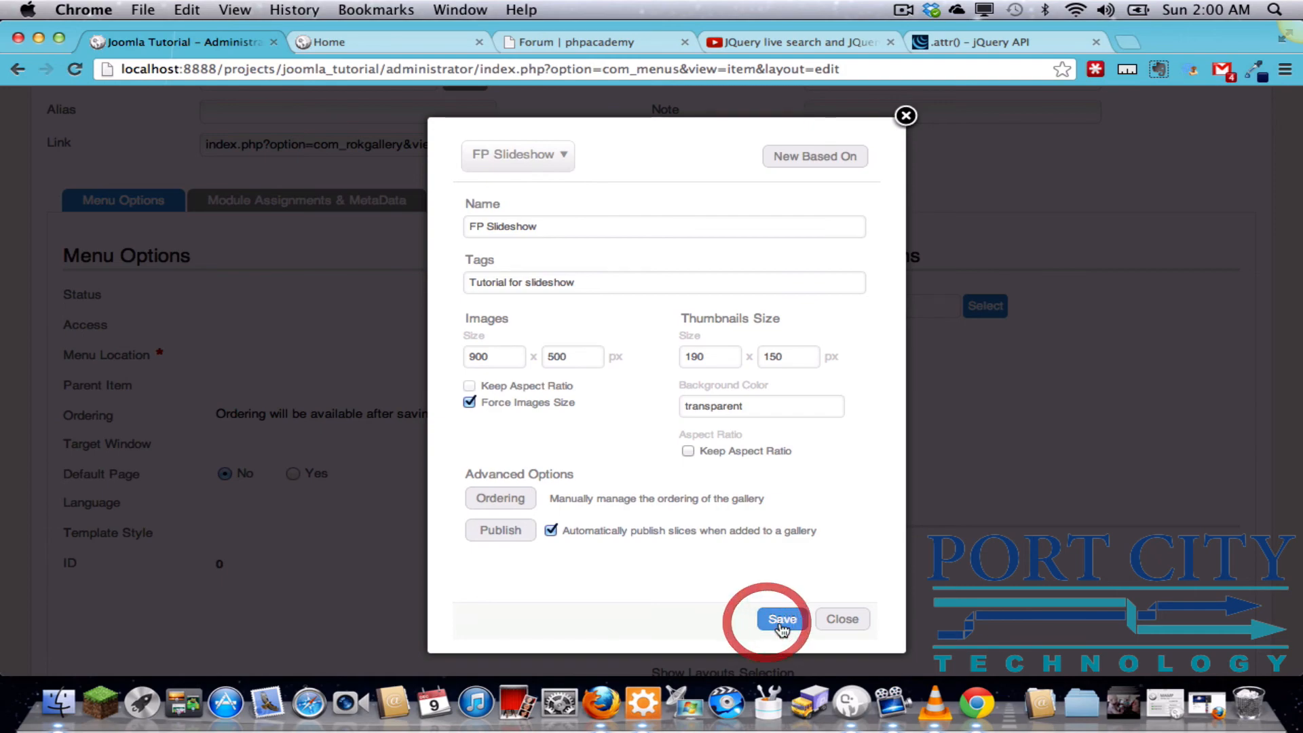
left_click(780, 619)
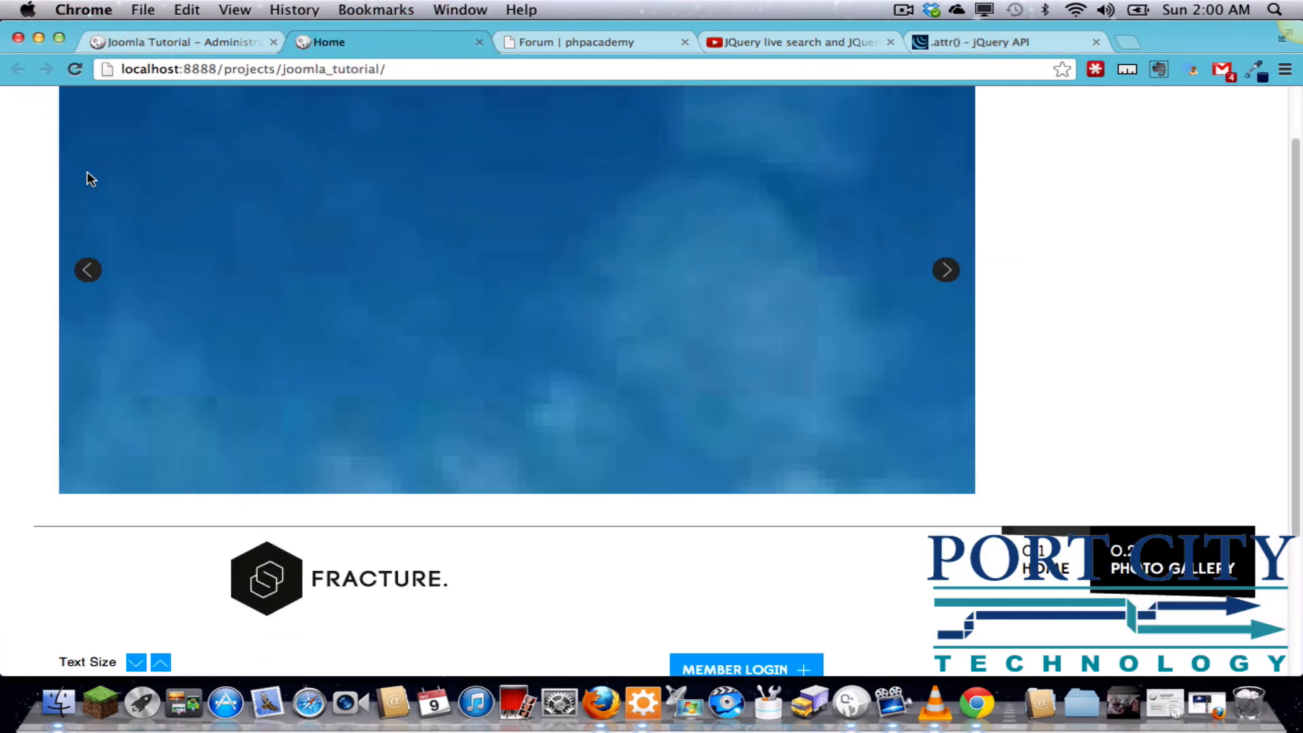
Browse the Photo Gallery grid, view securitycomputer2, then return to the grid and administrator
left_click(1173, 128)
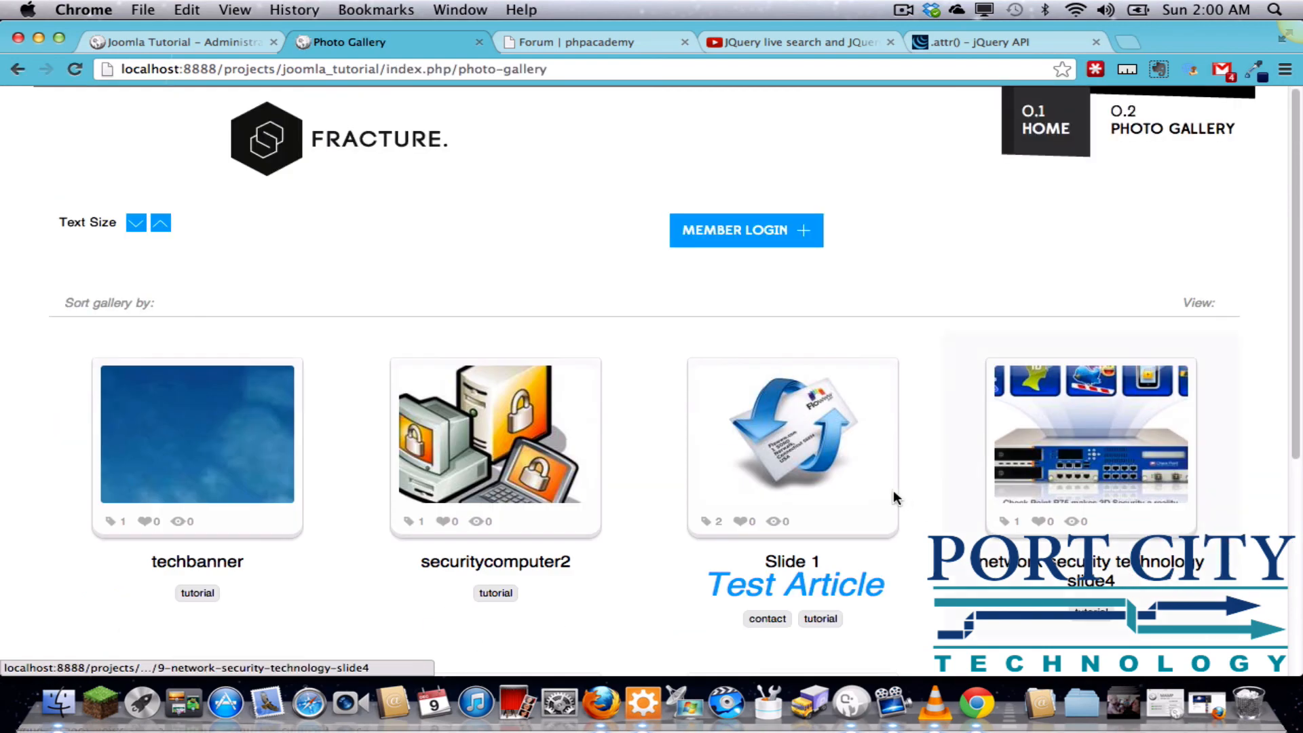
scroll("down", 3)
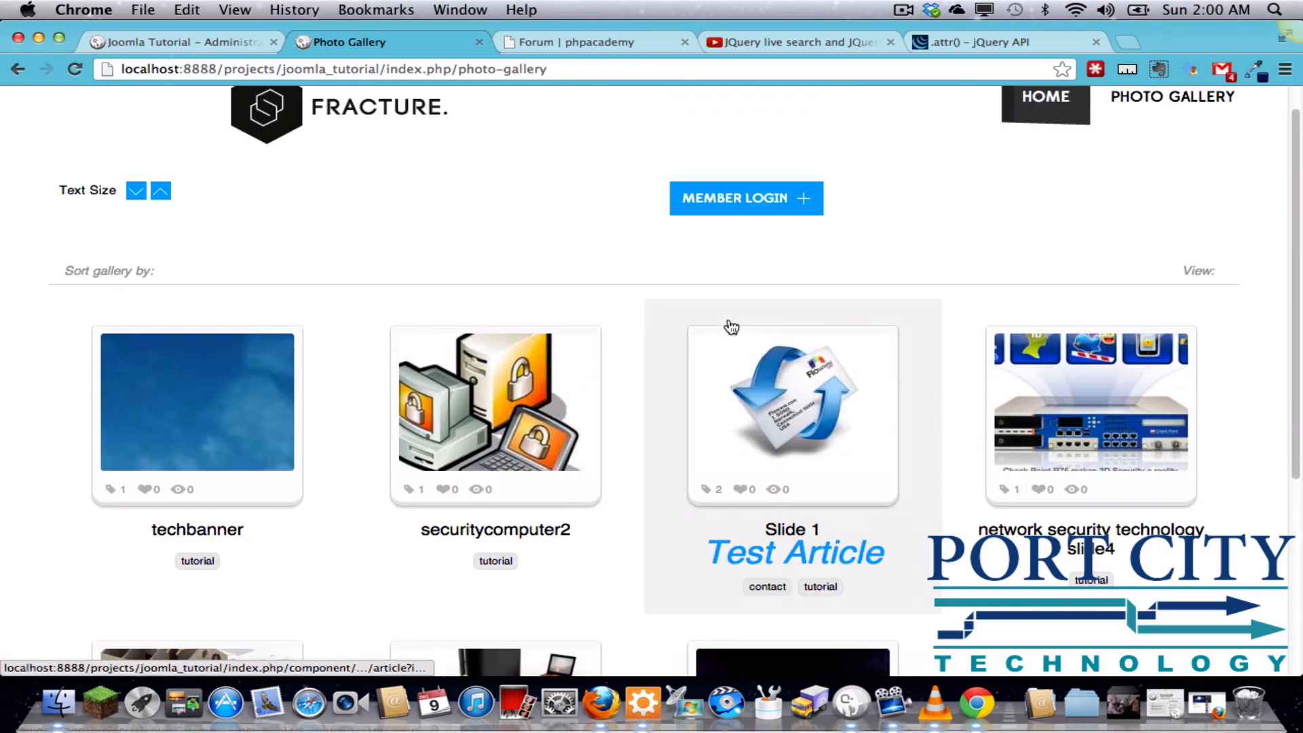
left_click(495, 401)
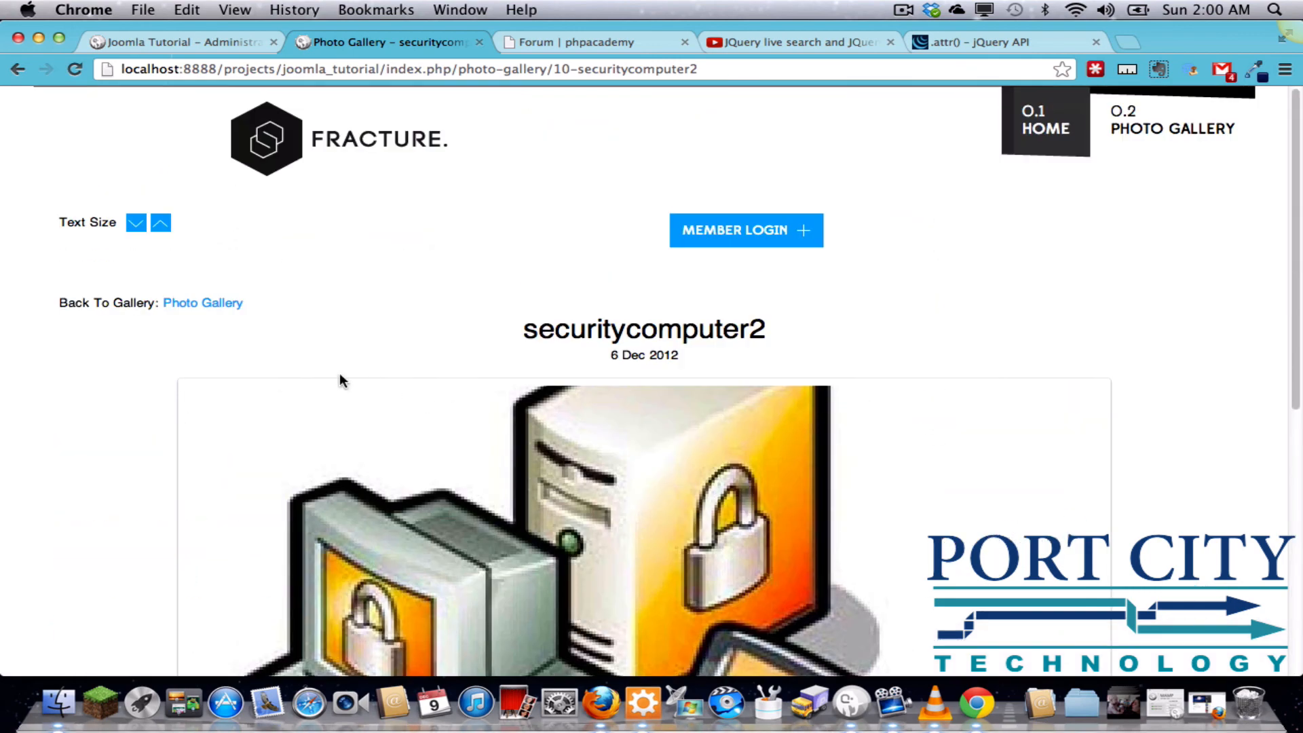
left_click(203, 302)
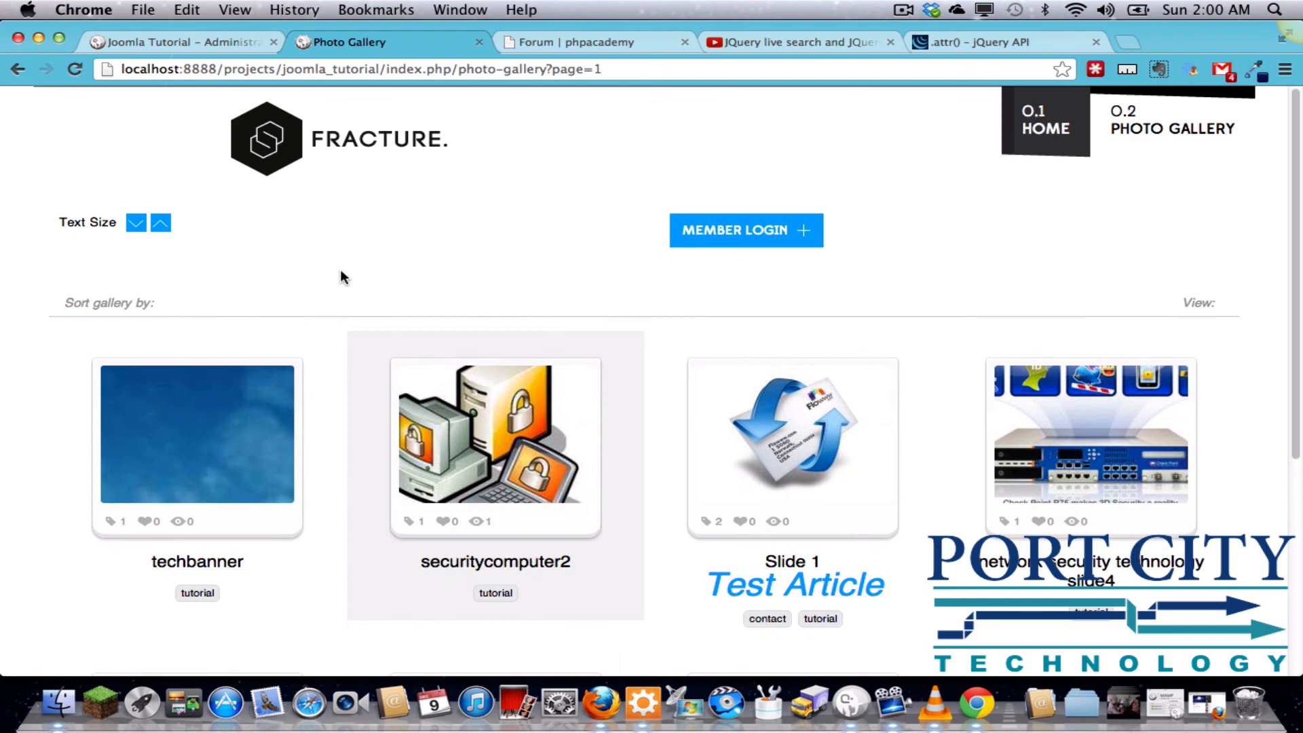
left_click(181, 42)
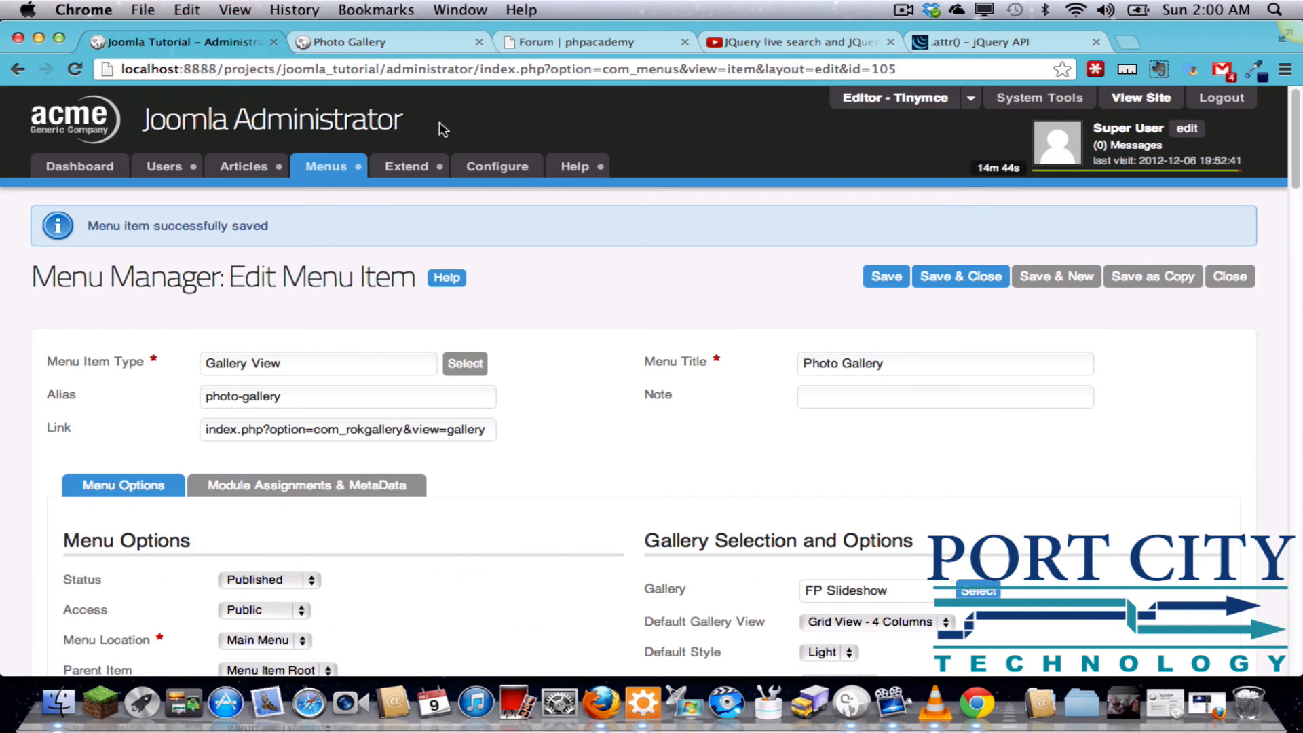
mouse_move(363, 220)
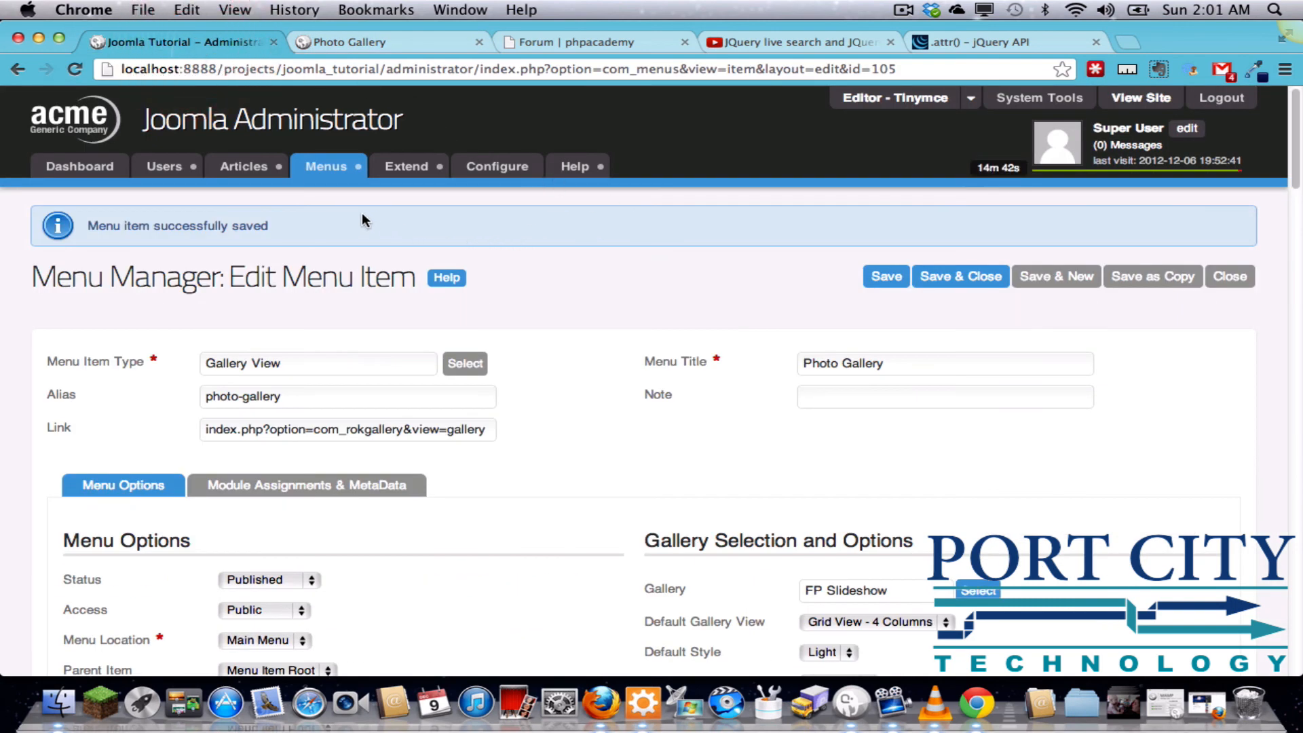
mouse_move(638, 225)
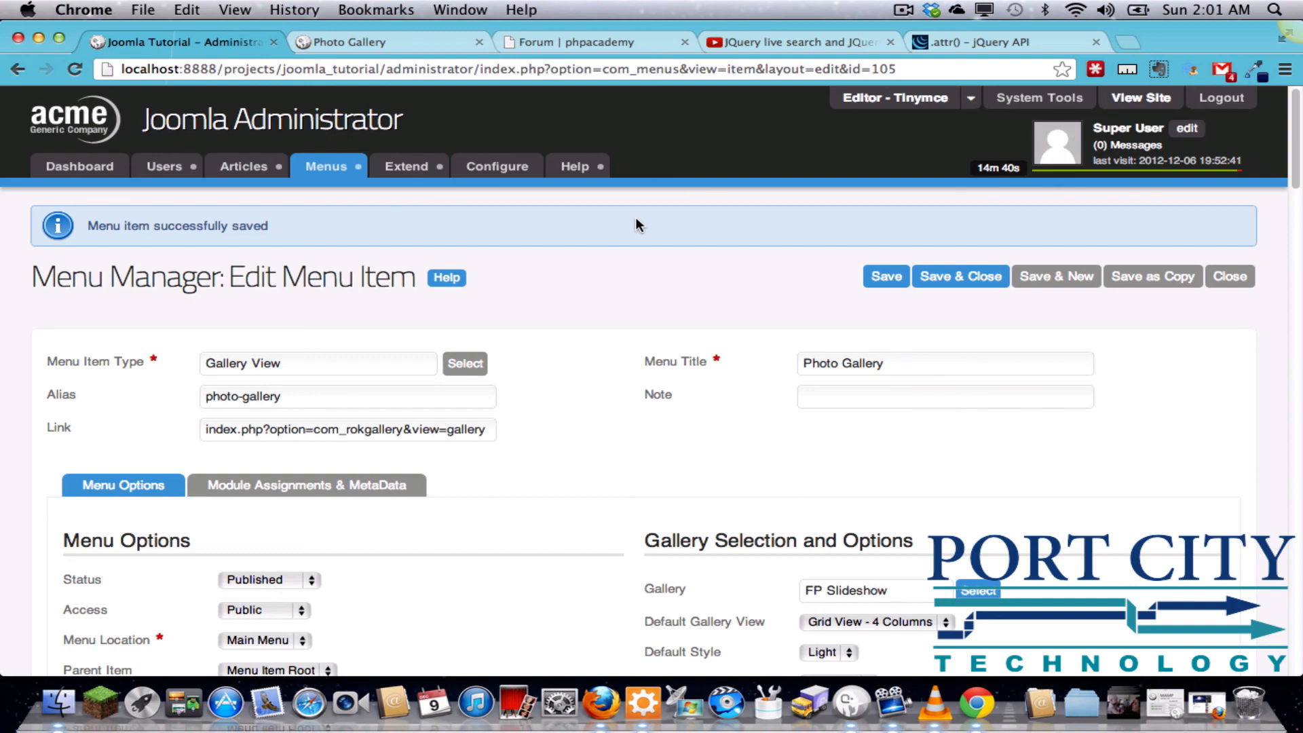